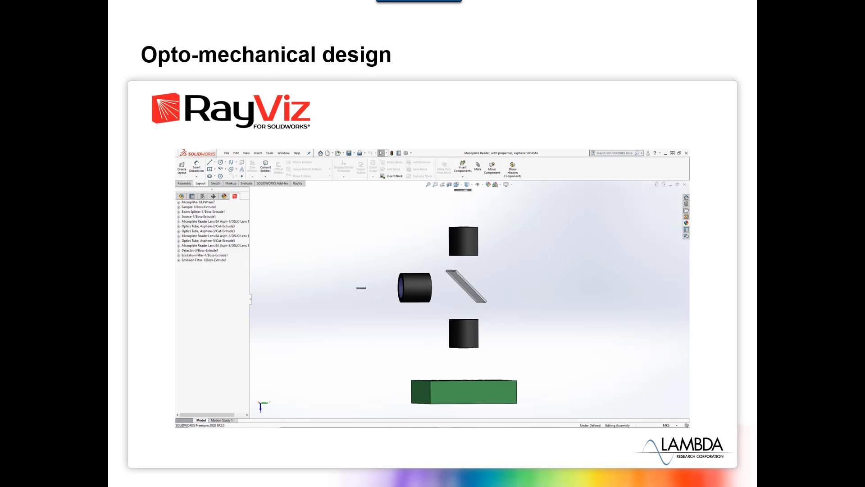
mouse_move(506, 303)
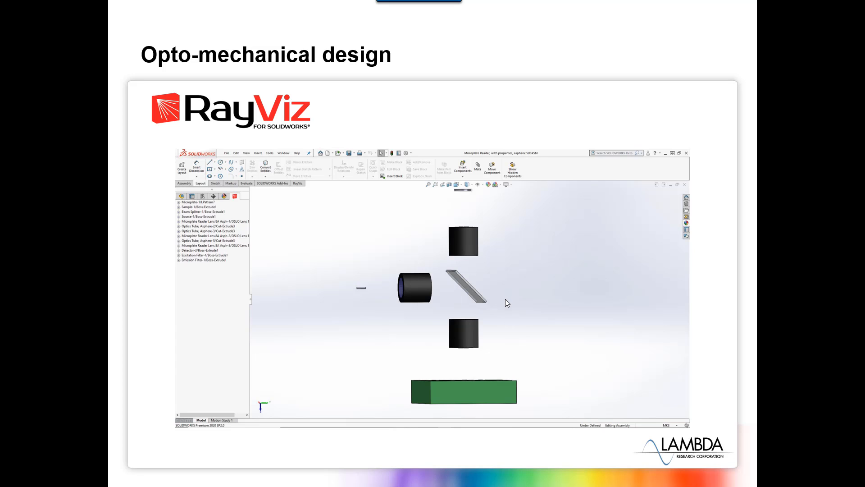
mouse_move(507, 273)
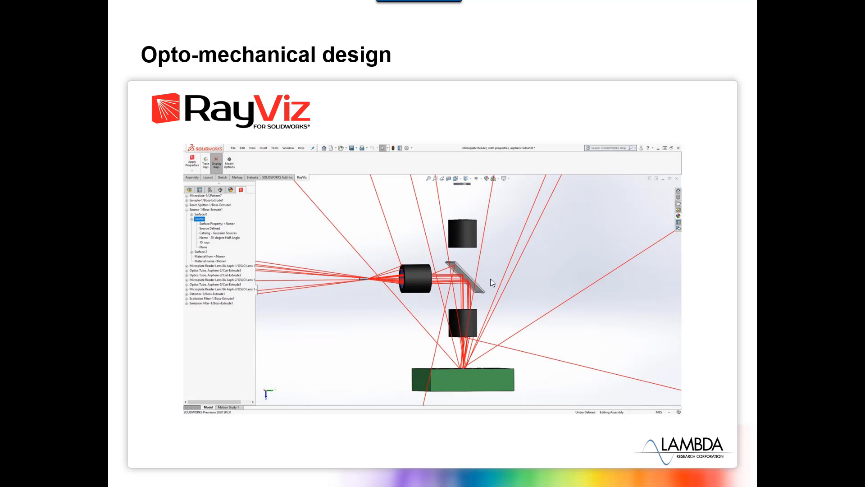
mouse_move(572, 275)
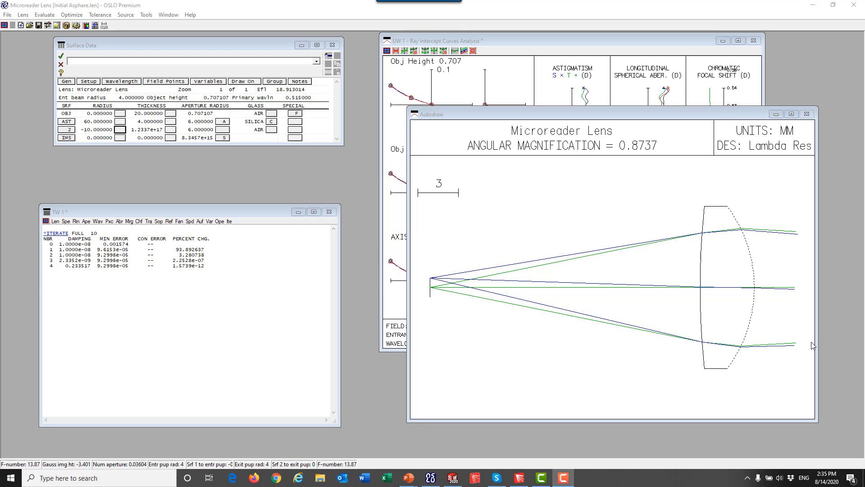
mouse_move(439, 295)
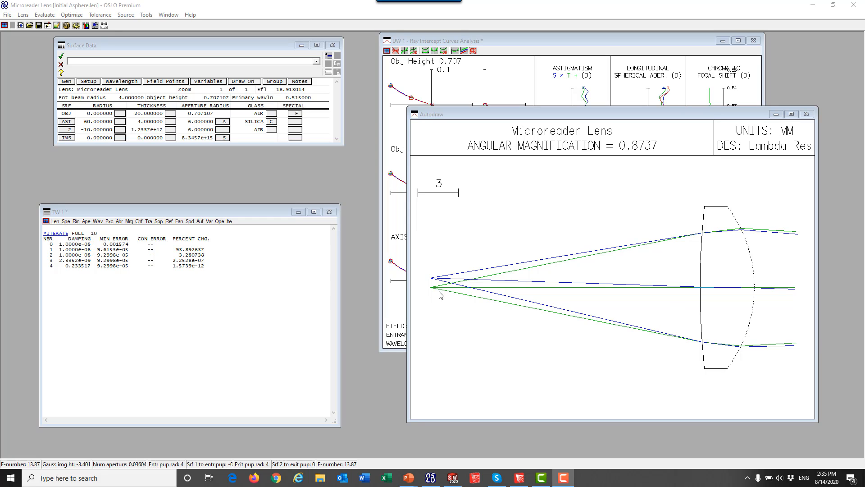
mouse_move(744, 221)
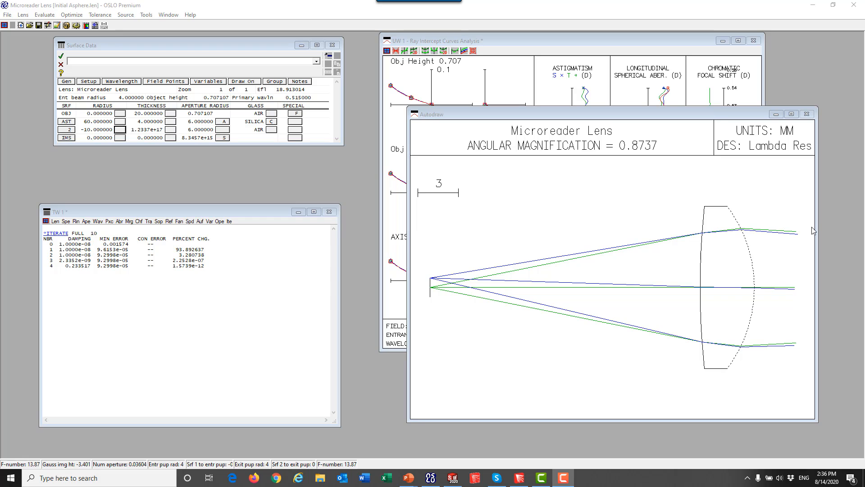
mouse_move(728, 214)
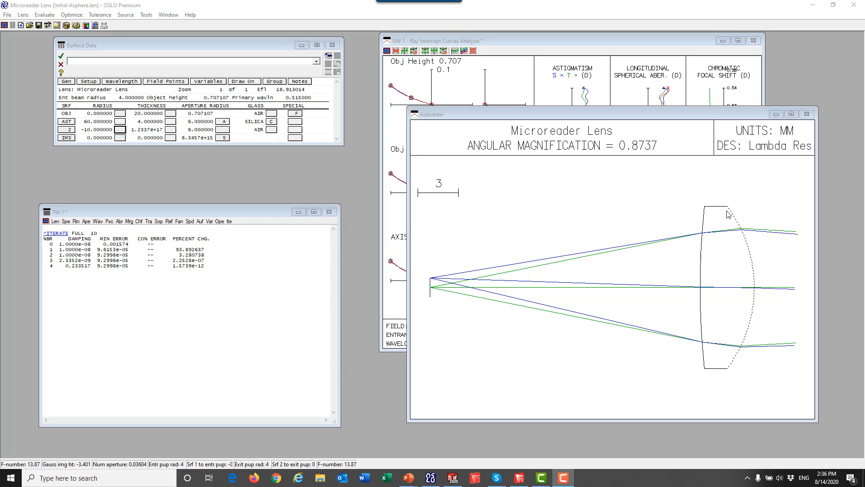
mouse_move(95, 127)
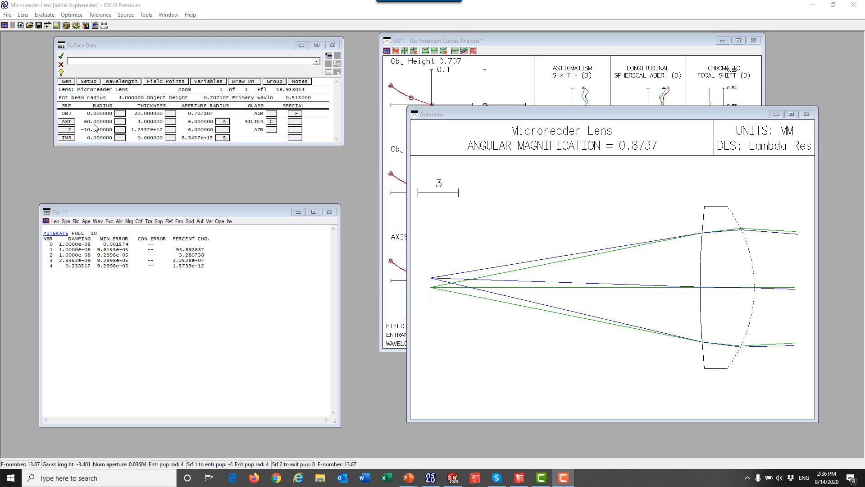
Make the front (AST) and back (surface 2) lens radii optimization variables
left_click(95, 120)
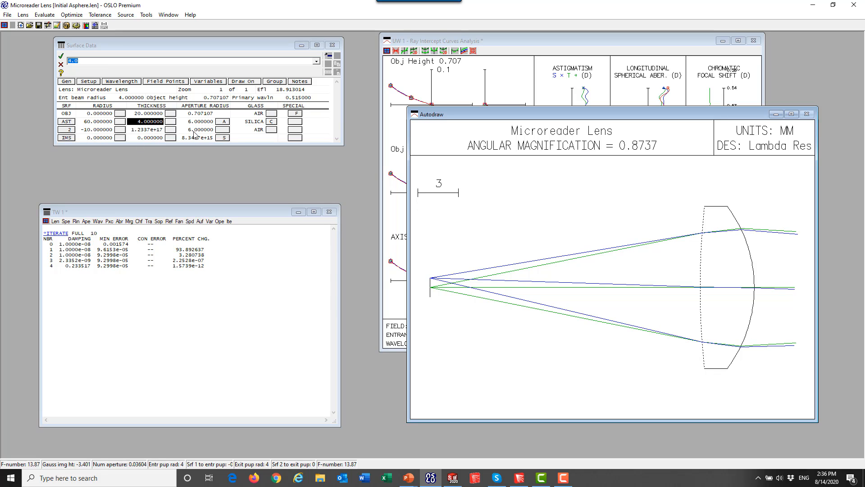
left_click(198, 120)
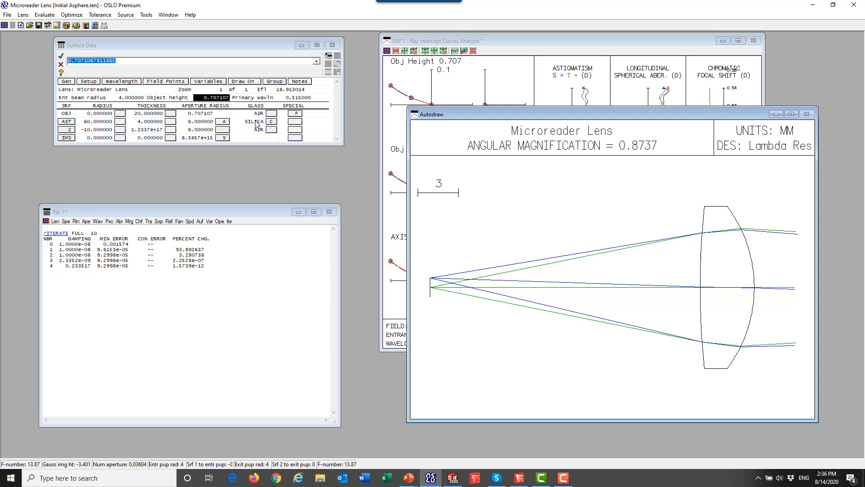
left_click(253, 121)
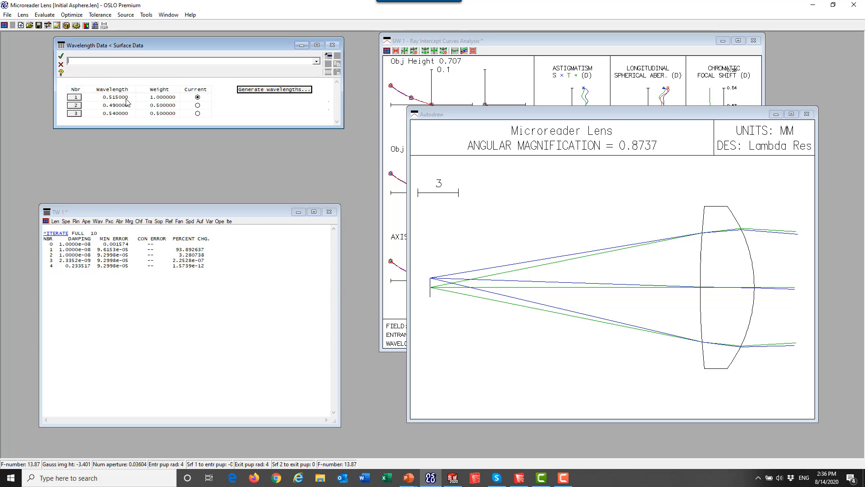
mouse_move(146, 113)
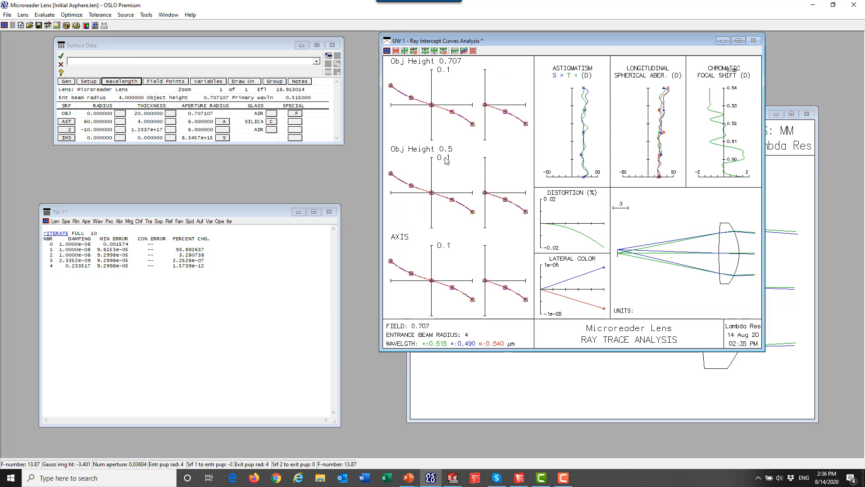
mouse_move(527, 147)
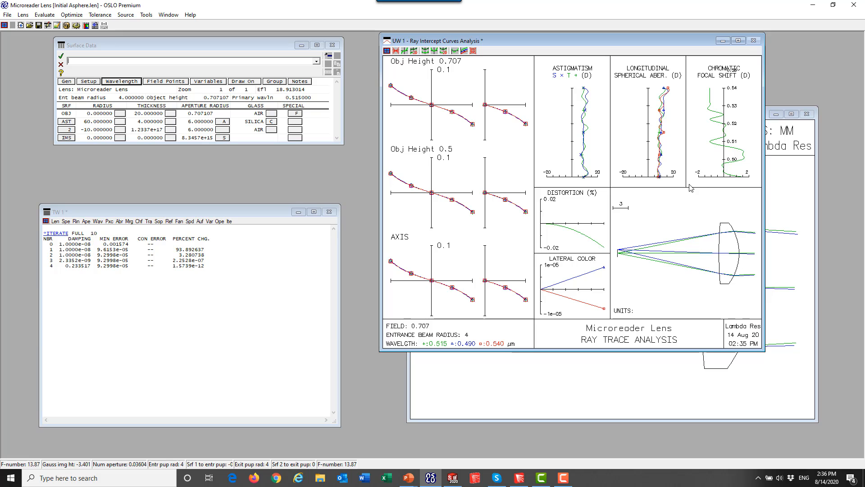
mouse_move(806, 193)
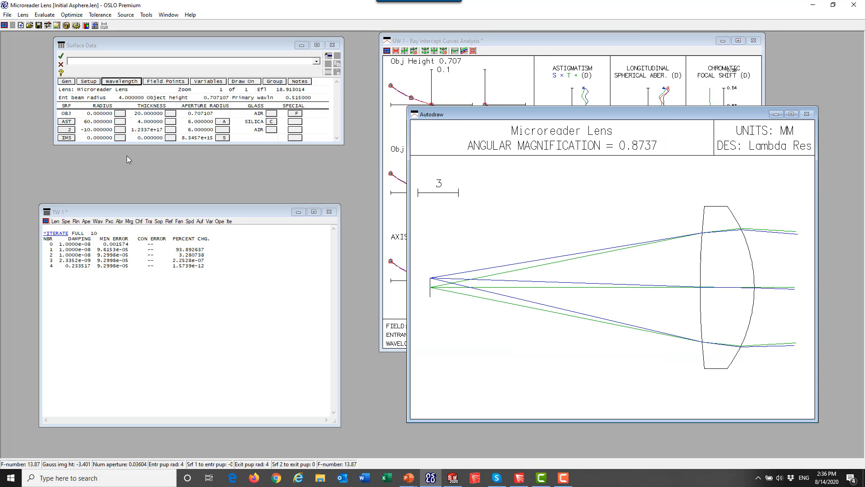
left_click(115, 121)
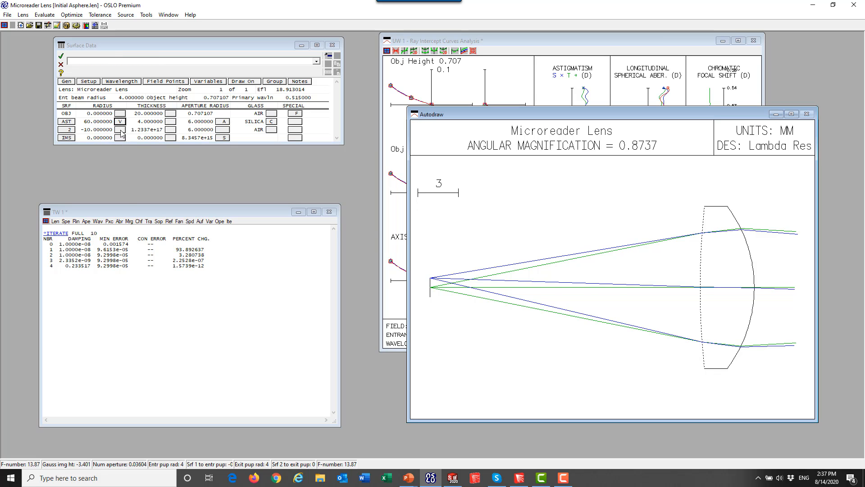
left_click(120, 130)
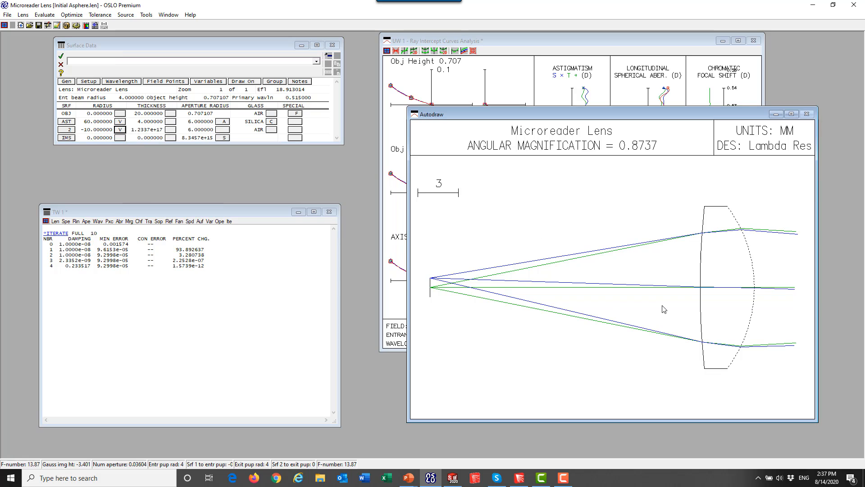
mouse_move(660, 303)
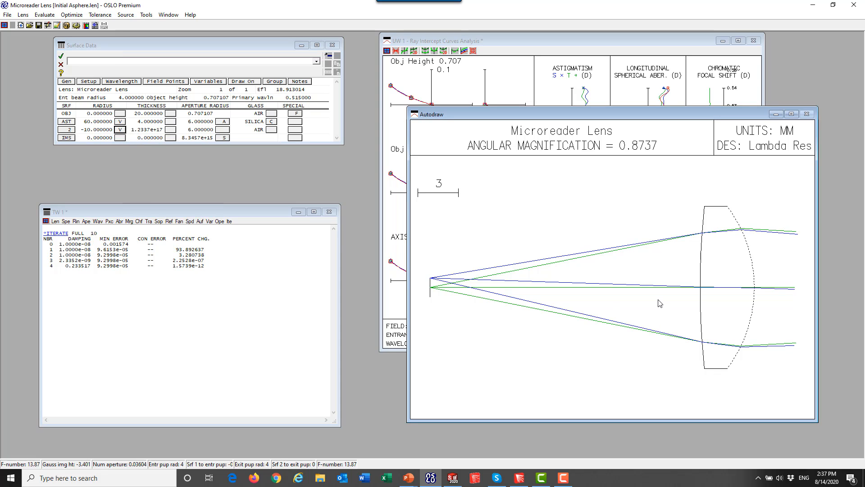
mouse_move(630, 317)
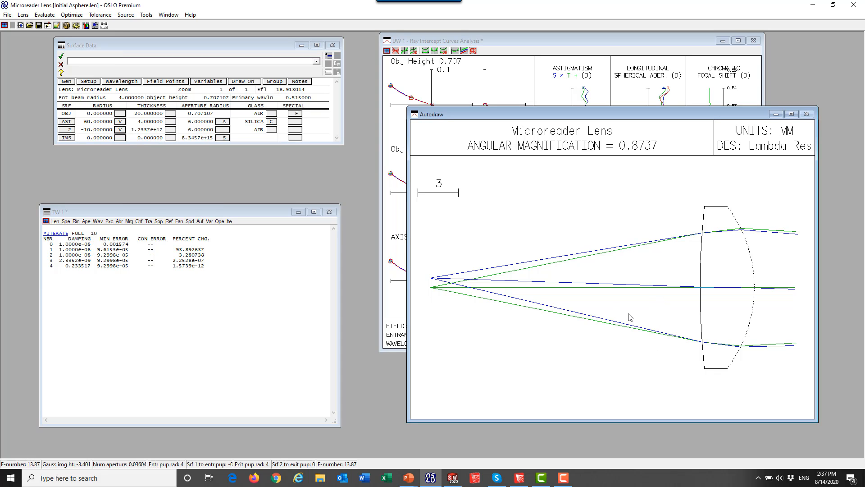
mouse_move(393, 224)
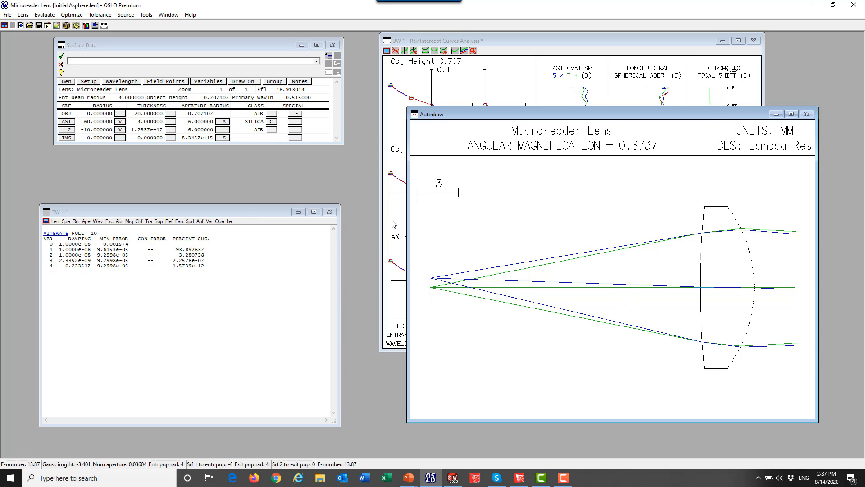
Review the error function operands, where a PU operand weighted 10 is being added
left_click(71, 15)
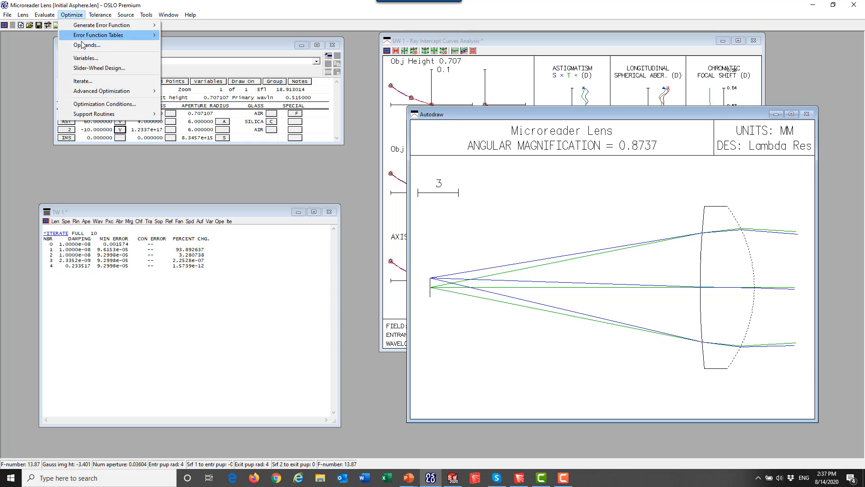
left_click(86, 45)
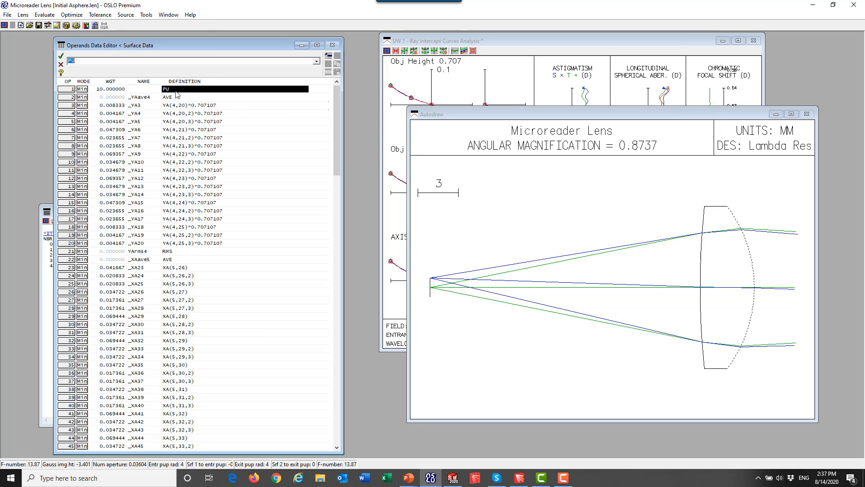
mouse_move(104, 90)
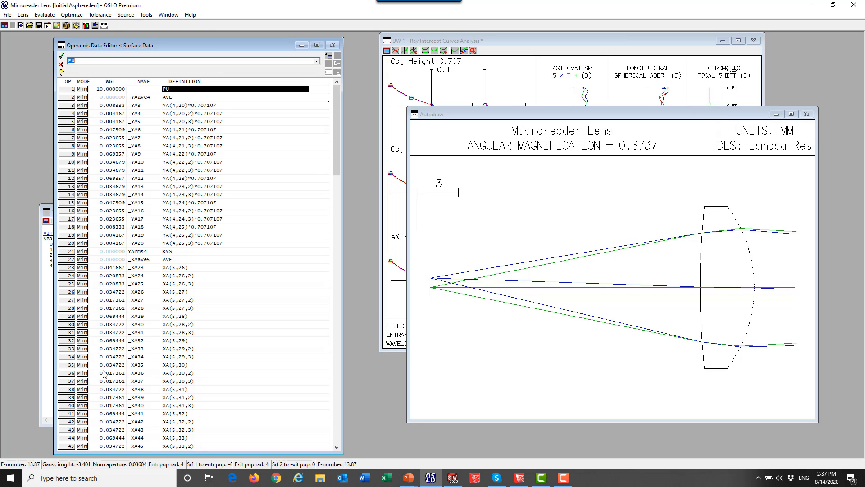
mouse_move(152, 317)
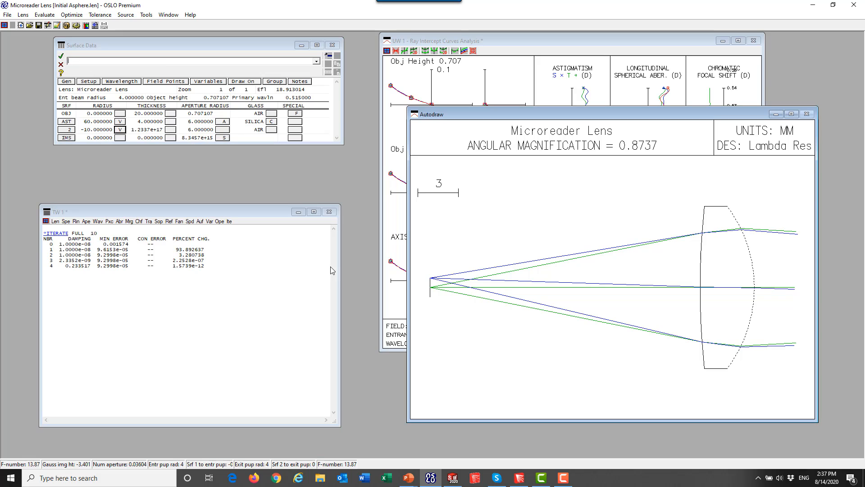
mouse_move(229, 221)
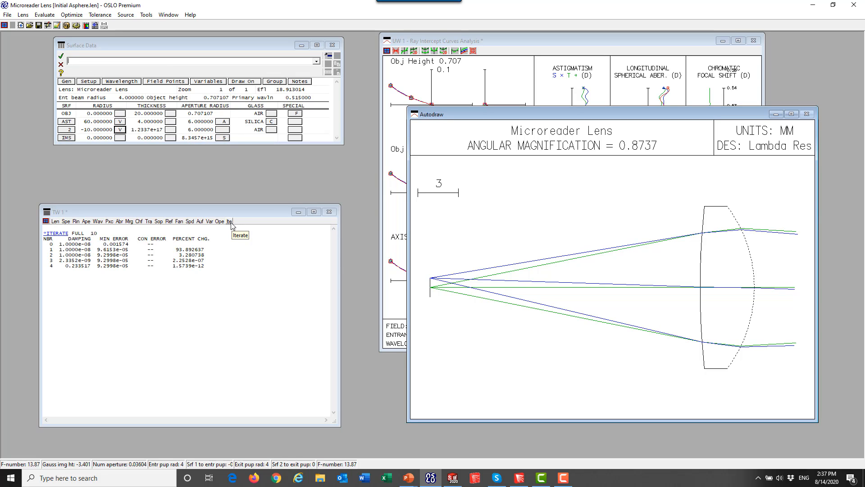
mouse_move(268, 266)
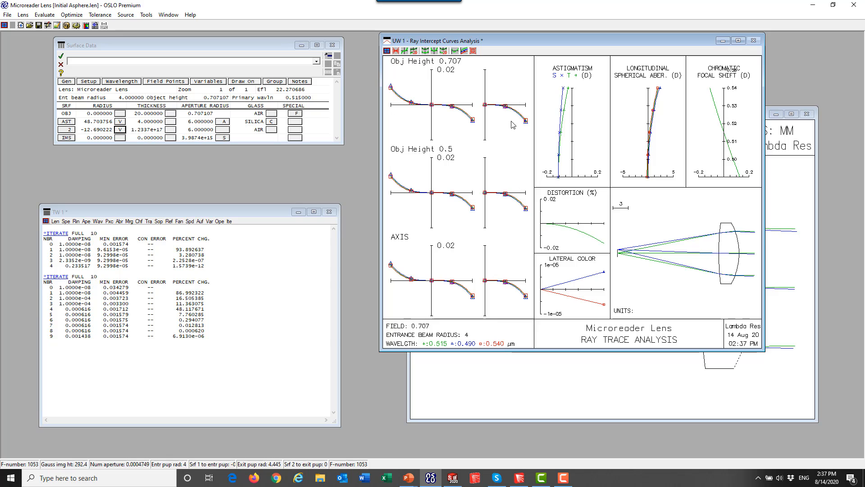
mouse_move(462, 109)
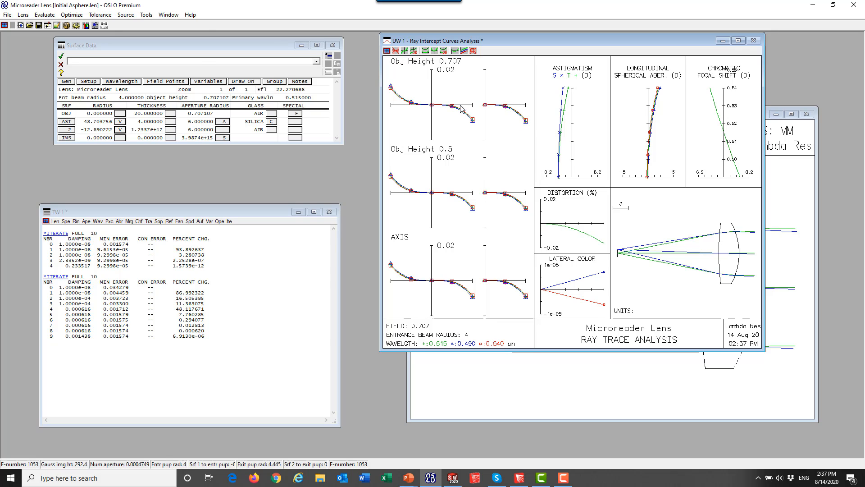
mouse_move(786, 294)
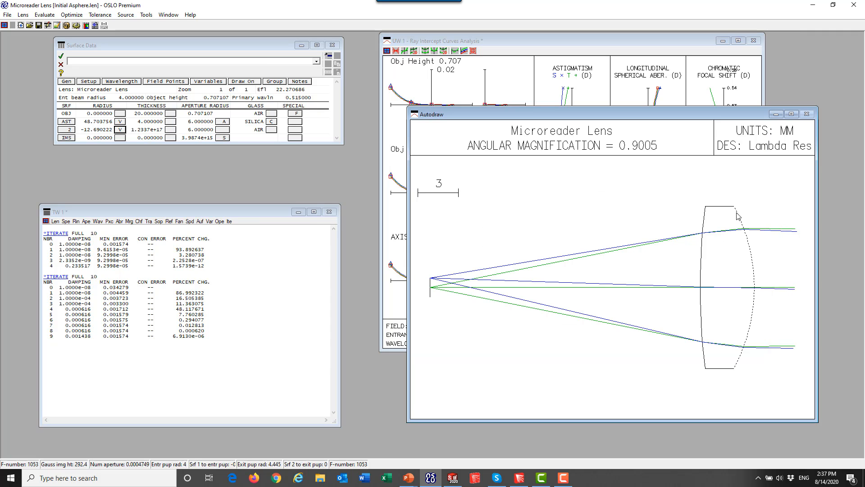
mouse_move(241, 167)
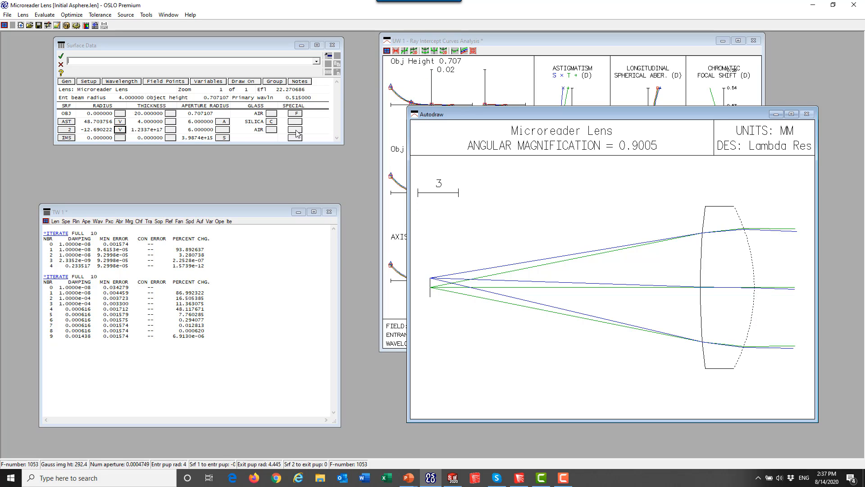
Make surface 2 a standard asphere with a 4th-order deformation coefficient of 1e-12
left_click(295, 131)
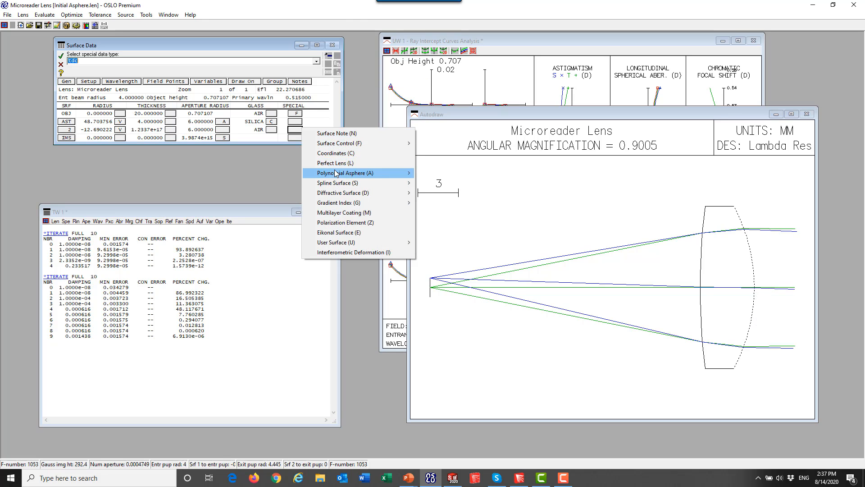
left_click(344, 173)
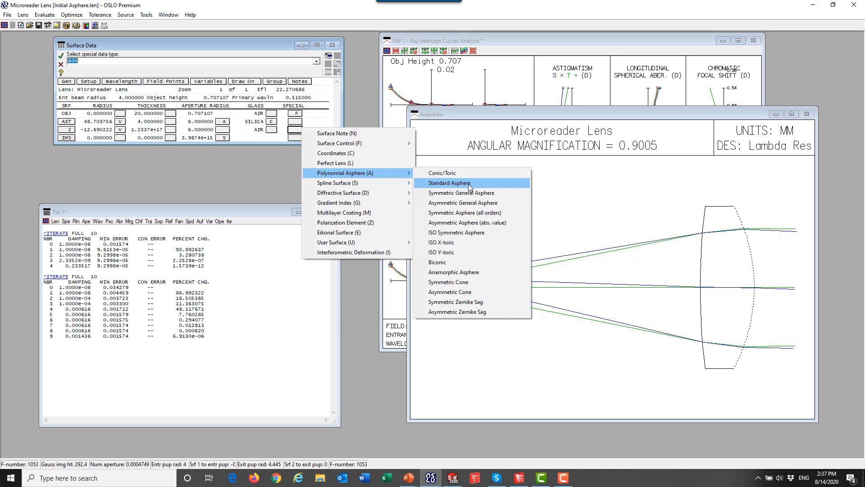
left_click(450, 183)
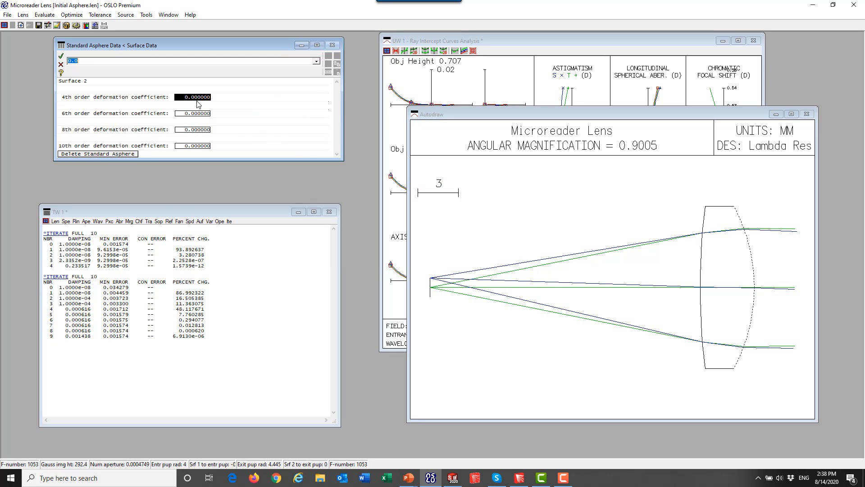
type("1e-12")
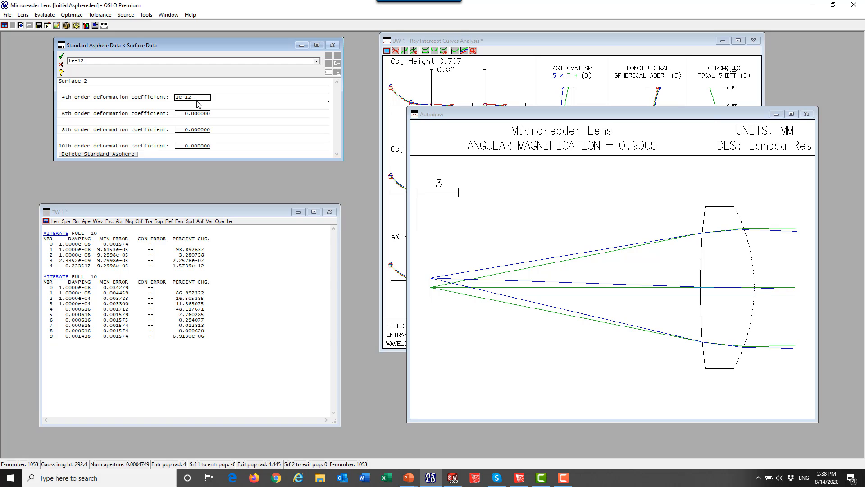
mouse_move(128, 82)
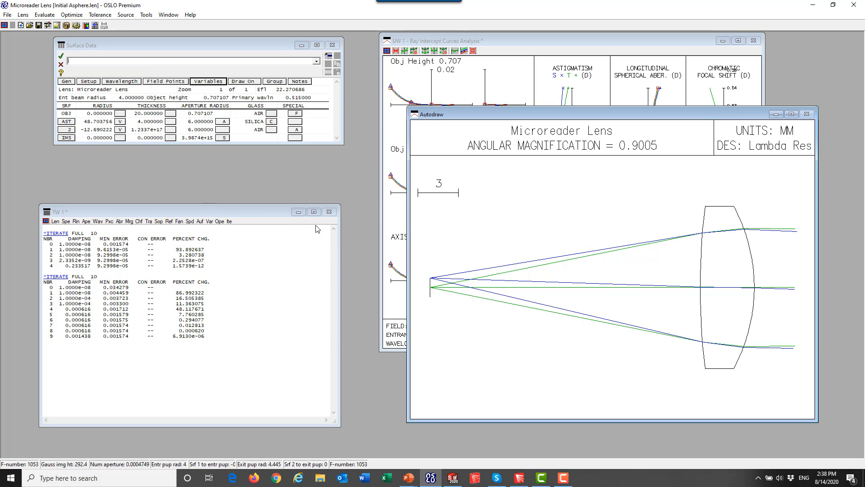
mouse_move(228, 221)
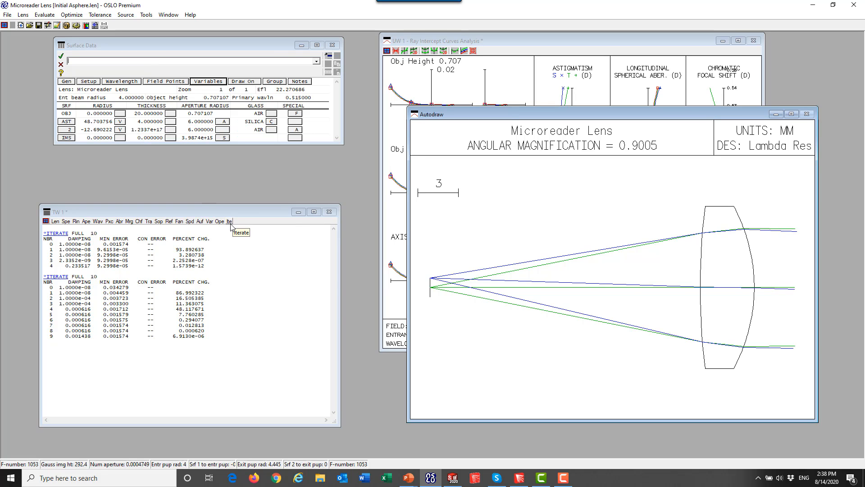
Run another optimization iteration, reshaping the lens to radii 59.23 and -12.20
left_click(240, 231)
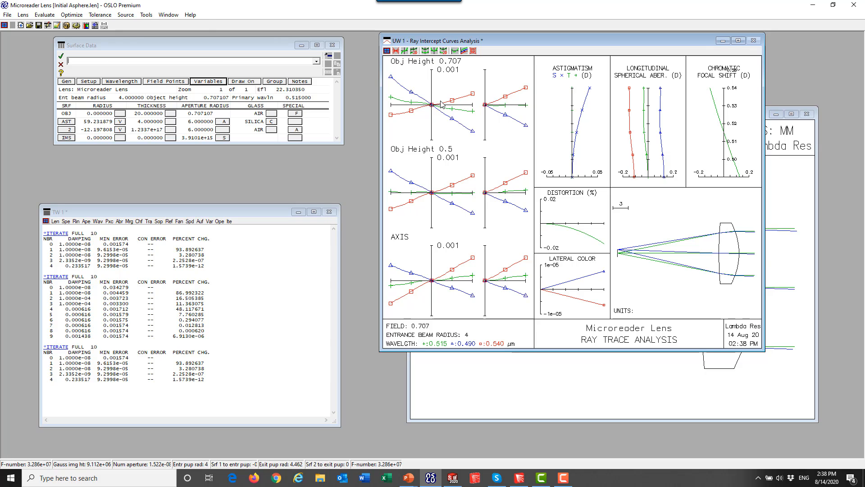
mouse_move(788, 204)
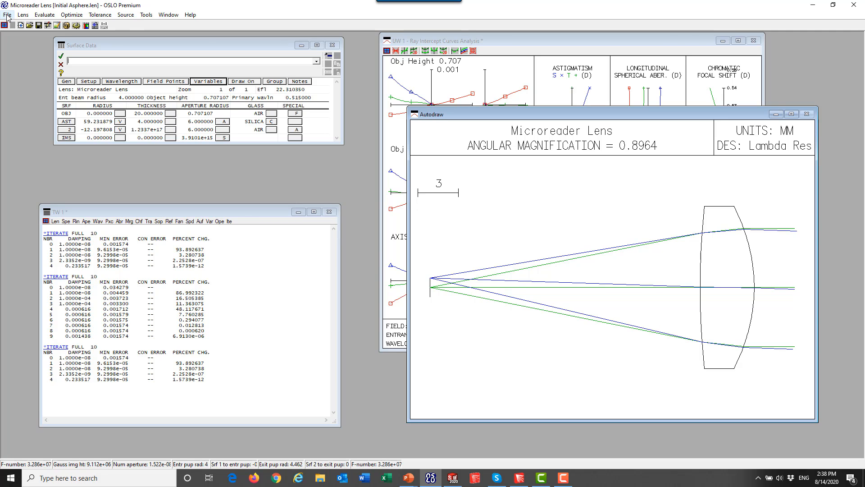
Export the optimized lens to CAD as STEP file Aspheric Lens.stp, replacing the existing copy
left_click(8, 14)
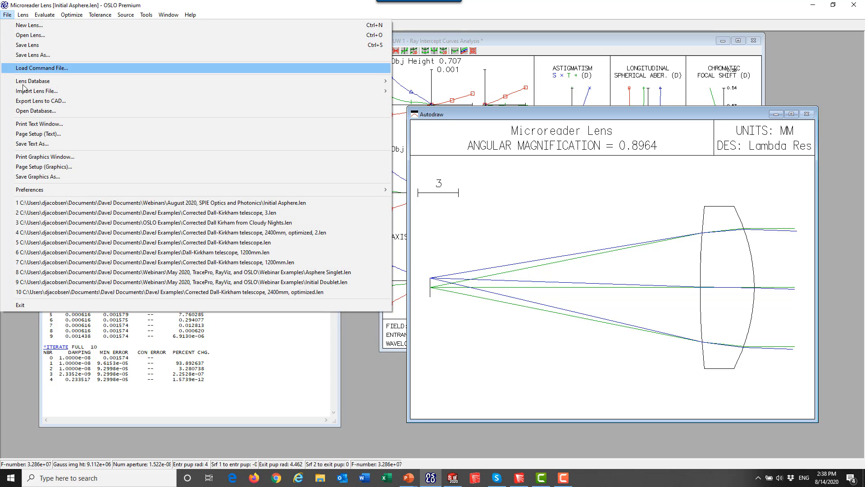
left_click(40, 100)
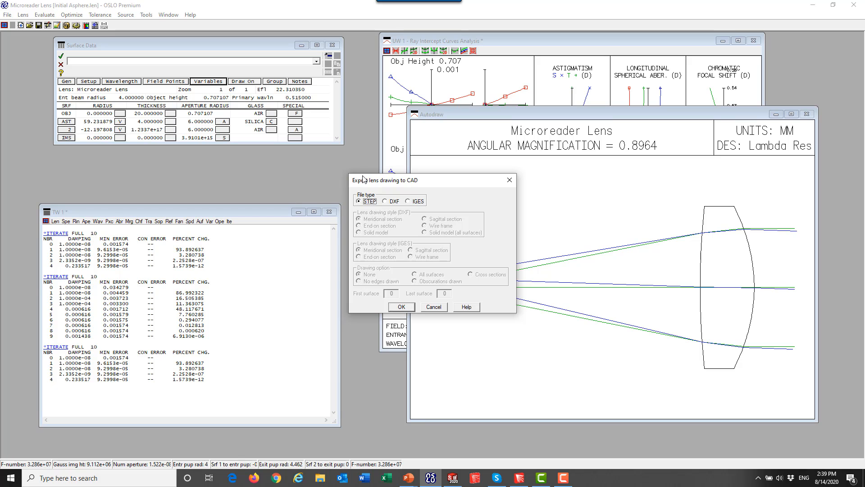
left_click(401, 307)
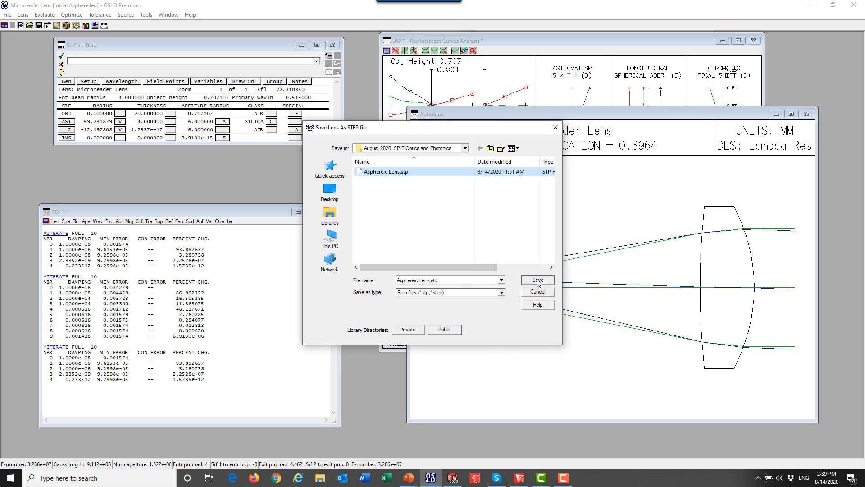
left_click(536, 280)
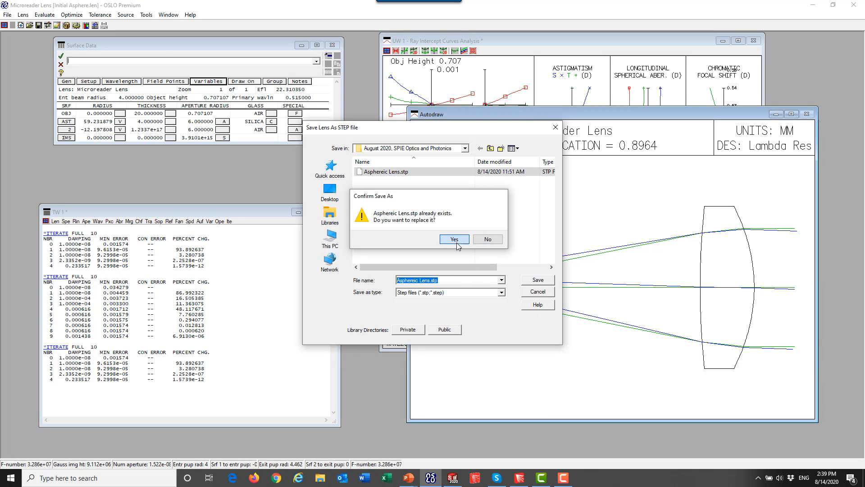
left_click(453, 239)
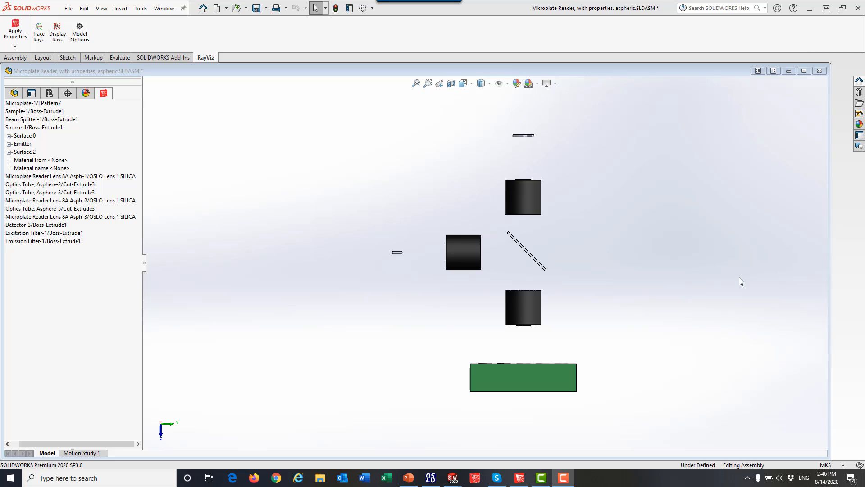
mouse_move(464, 110)
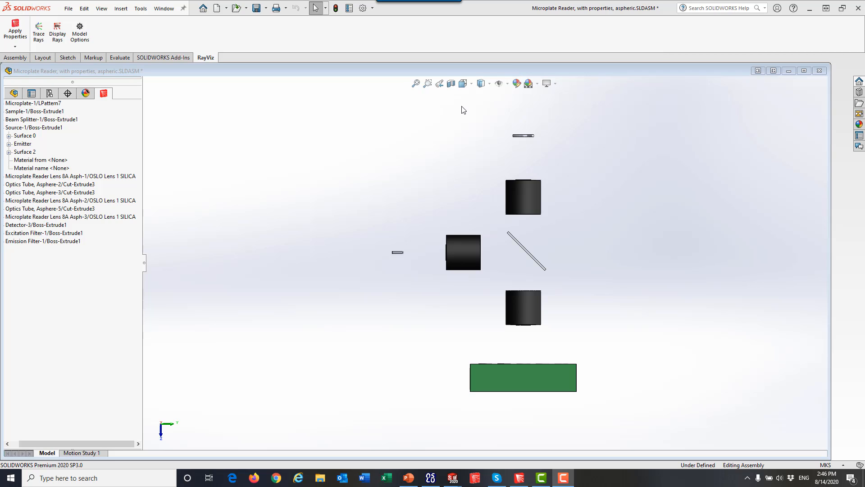
mouse_move(565, 204)
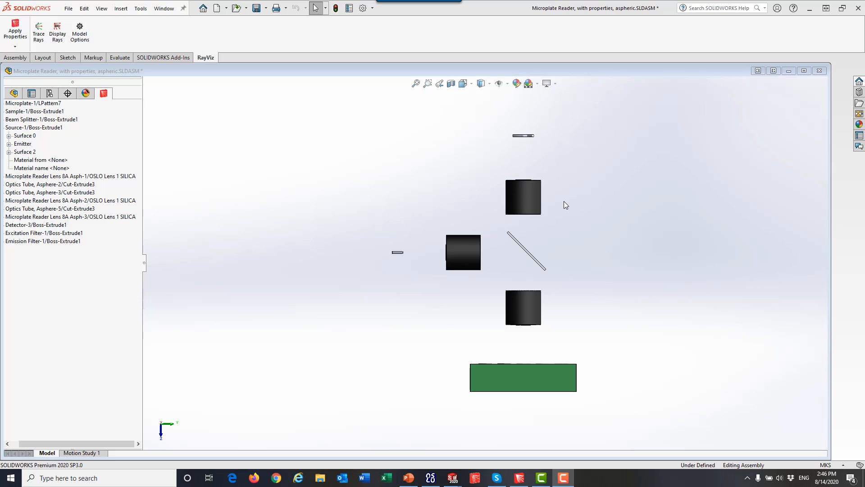
mouse_move(68, 9)
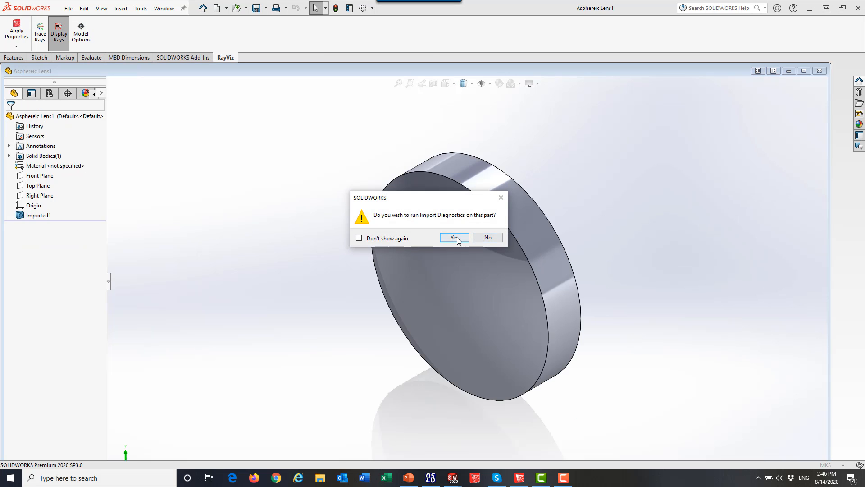
Run Import Diagnostics on Aspheric Lens.stp showing no faulty faces or gaps, skipping feature recognition
left_click(453, 237)
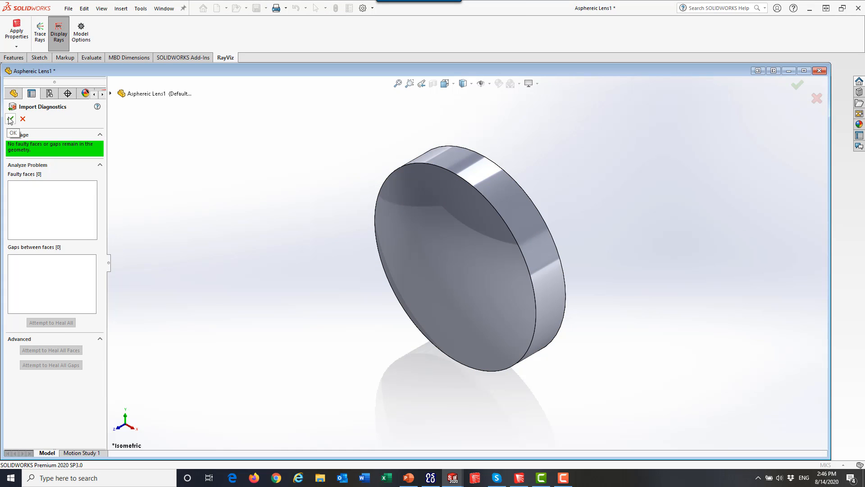
left_click(12, 118)
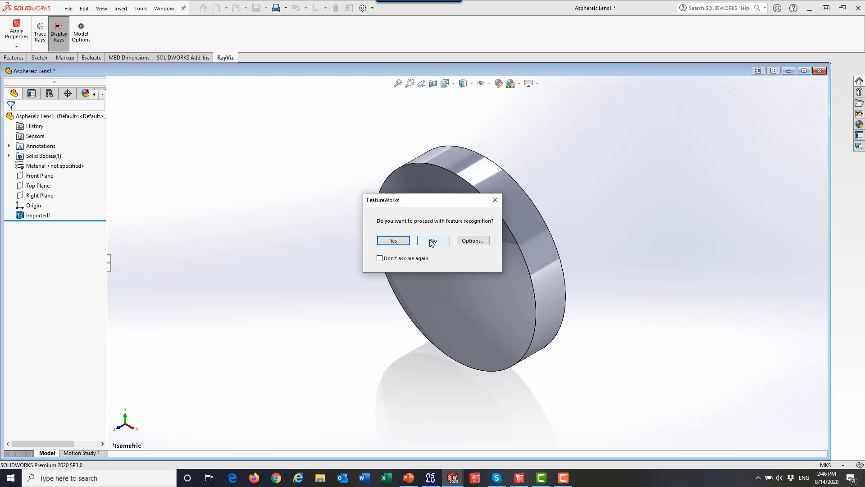
left_click(433, 240)
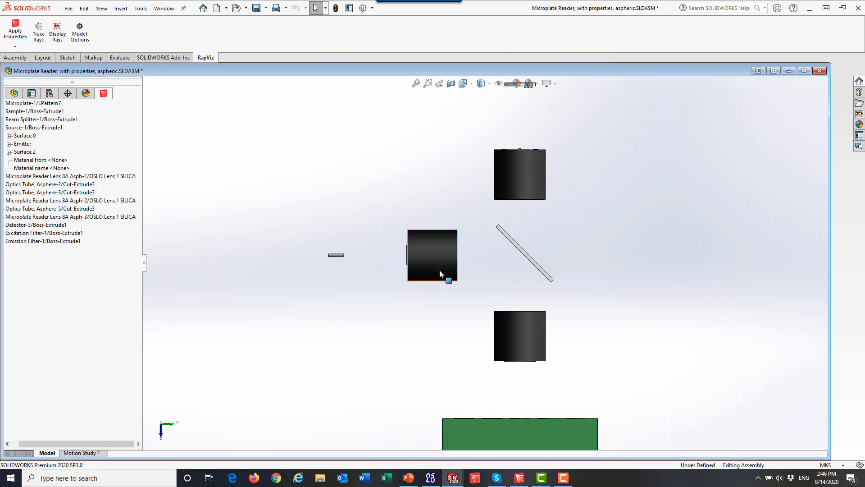
mouse_move(440, 253)
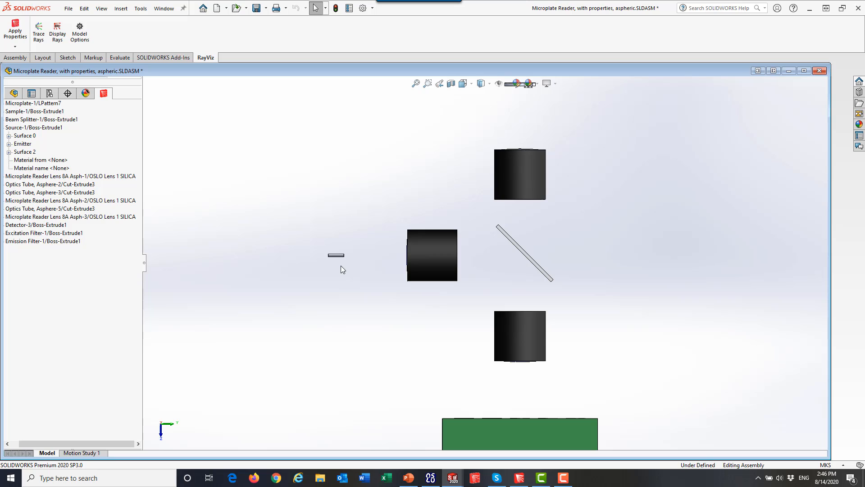
mouse_move(656, 397)
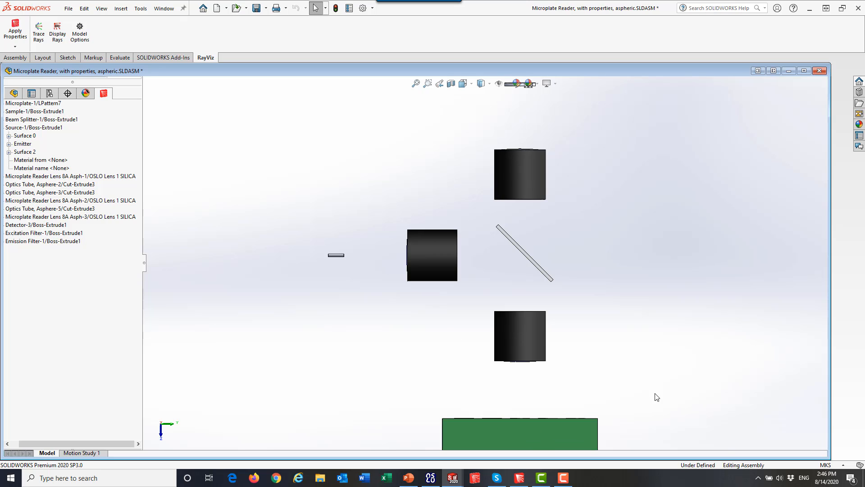
Rotate the Microplate Reader assembly to an angled view showing the lens inside its tube
left_click(432, 255)
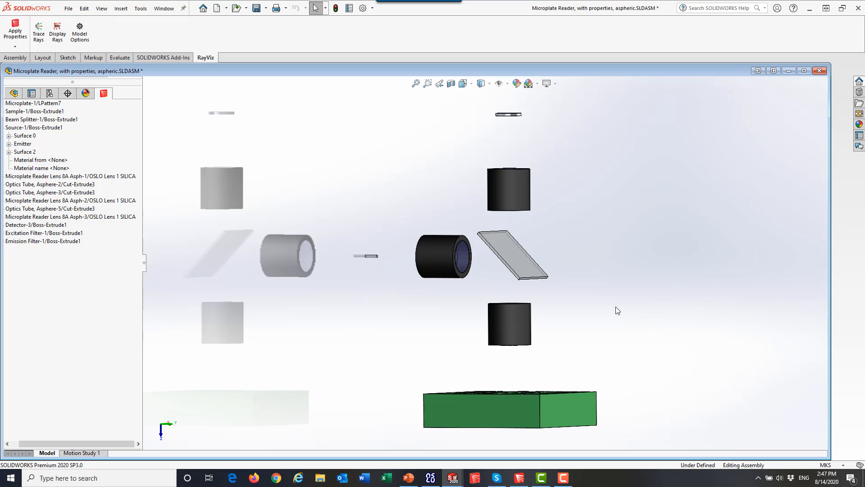
mouse_move(540, 353)
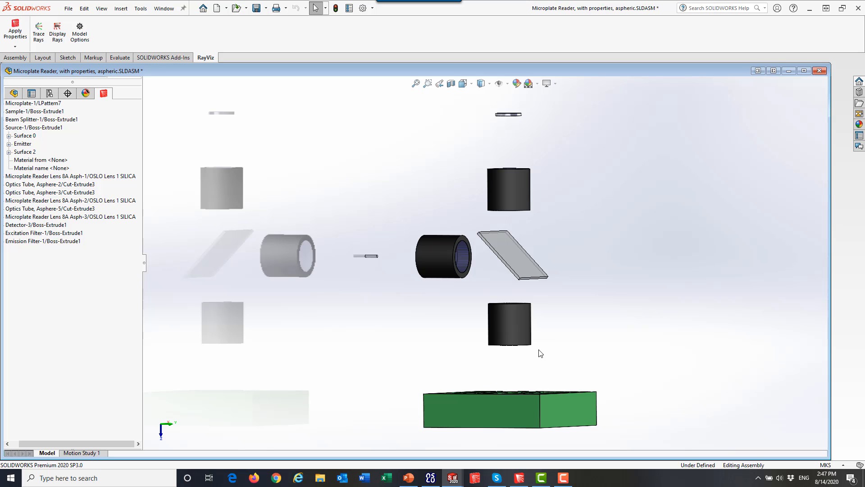
mouse_move(441, 239)
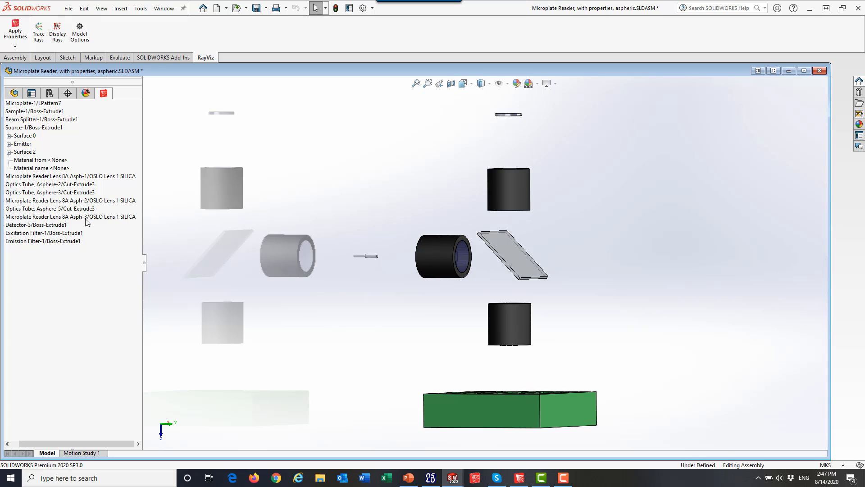
Select Microplate Reader Lens 8A Asph-3 in the RayViz tree and bring up its actions
left_click(70, 216)
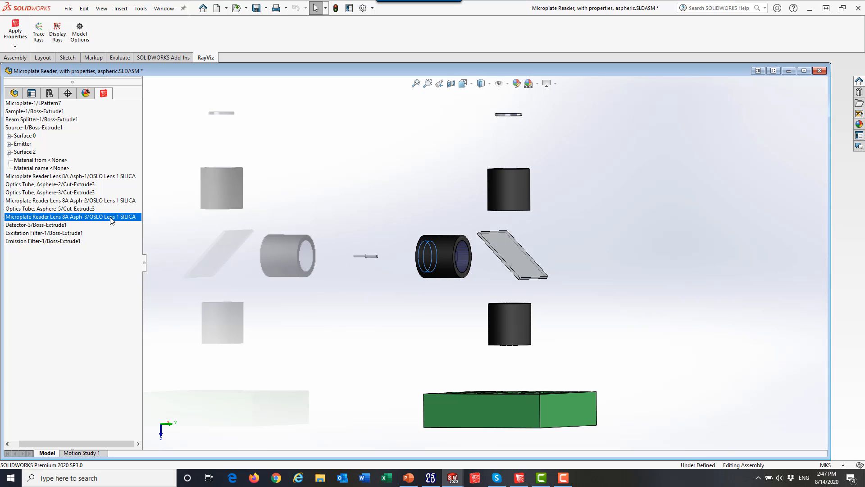
right_click(71, 216)
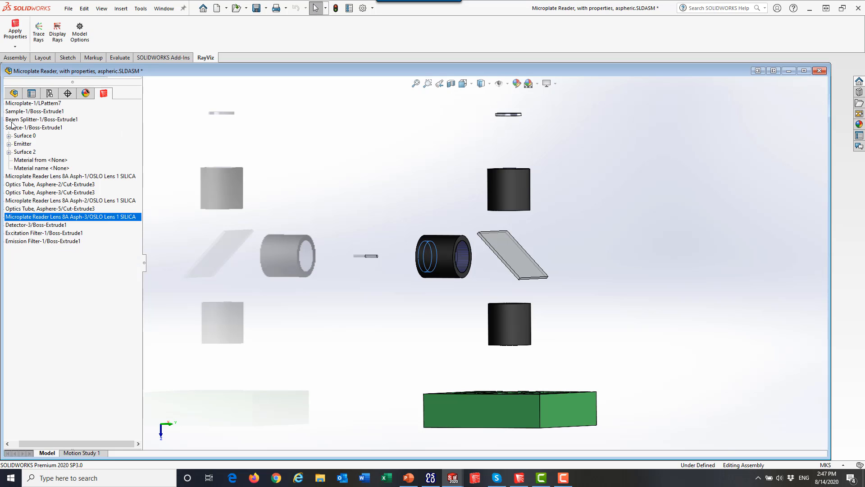
mouse_move(512, 157)
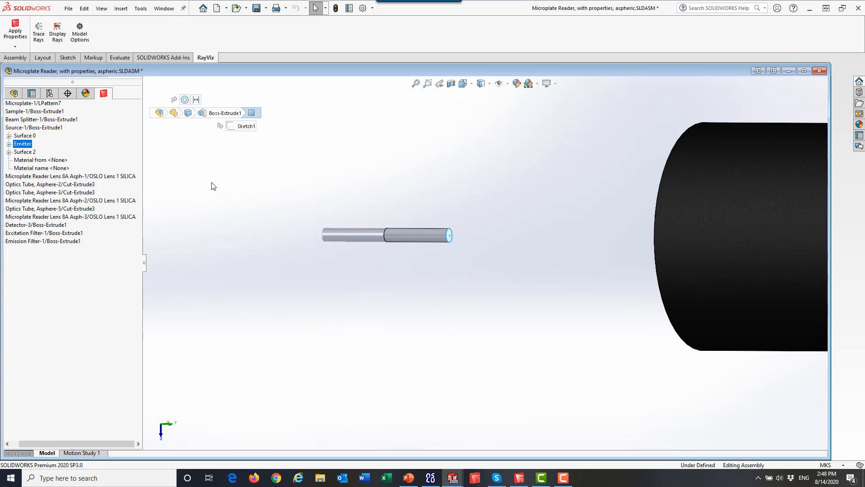
Apply RayViz optical properties, triggering the warning that the sample's fluorescence property is ignored
right_click(23, 143)
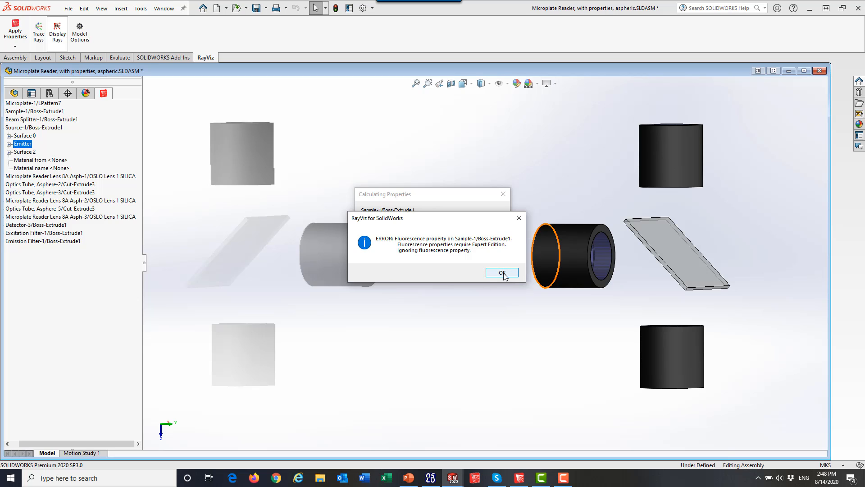
Dismiss the fluorescence warning, trace rays through the reader, and pick the beam splitter in the ray view
left_click(501, 272)
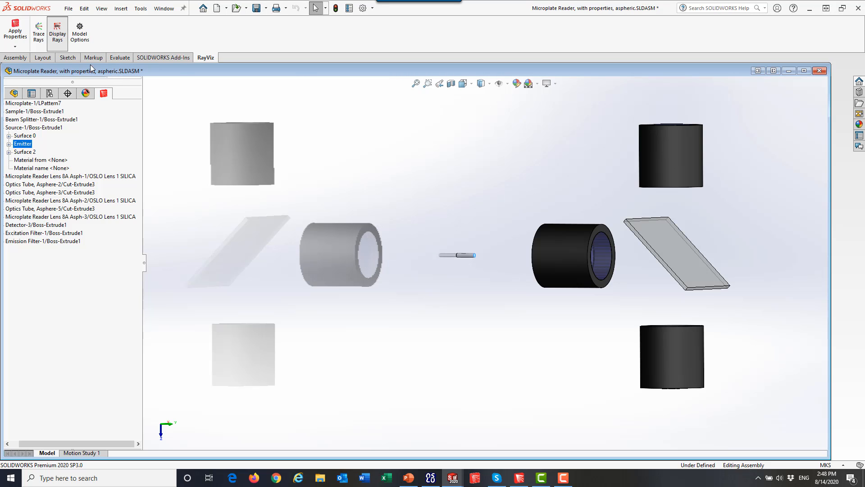
left_click(57, 29)
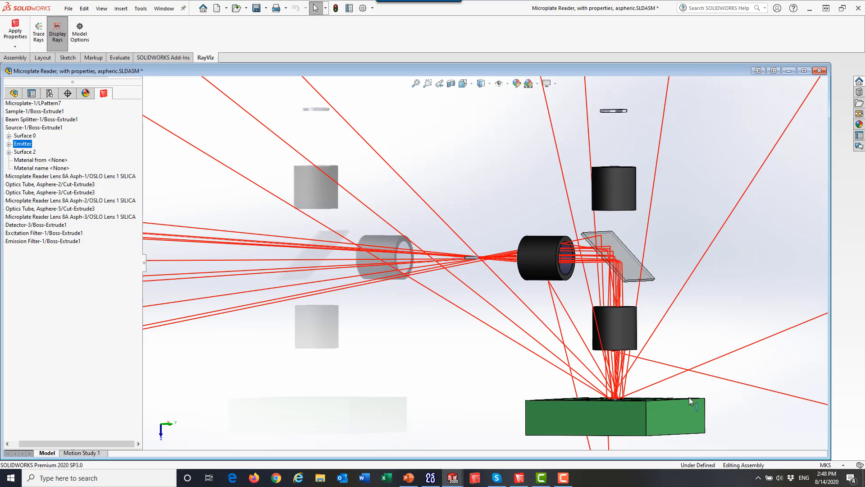
mouse_move(684, 398)
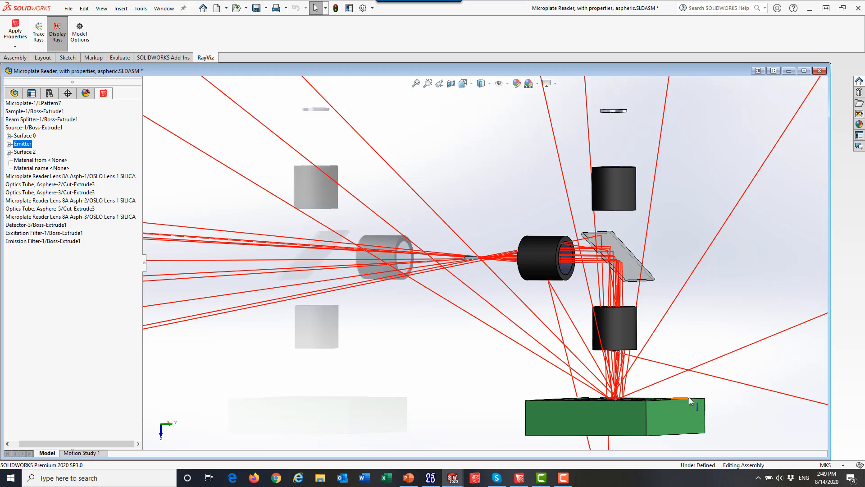
mouse_move(614, 265)
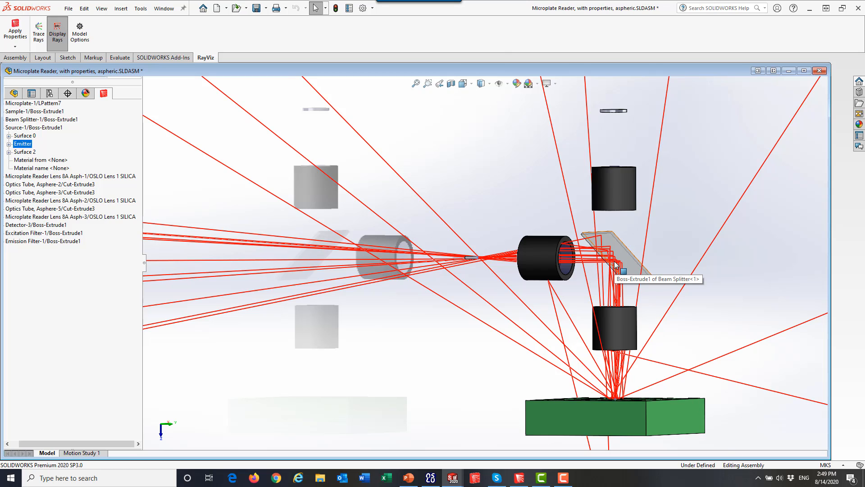
left_click(141, 8)
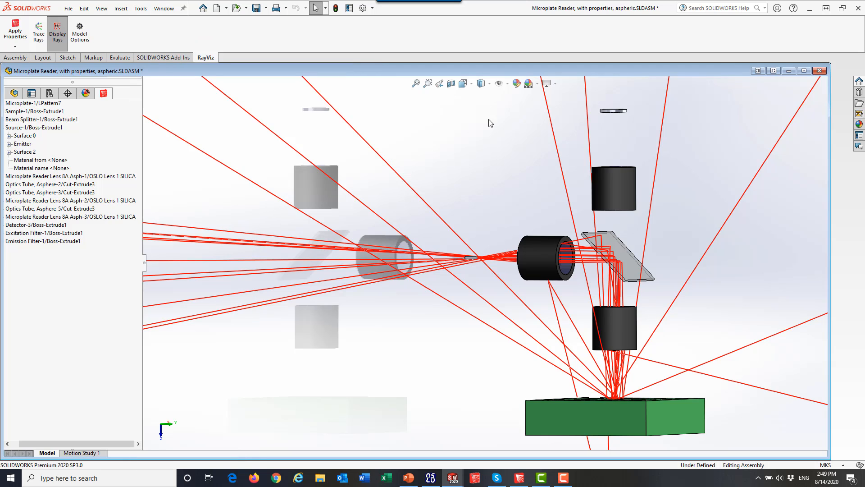
mouse_move(559, 335)
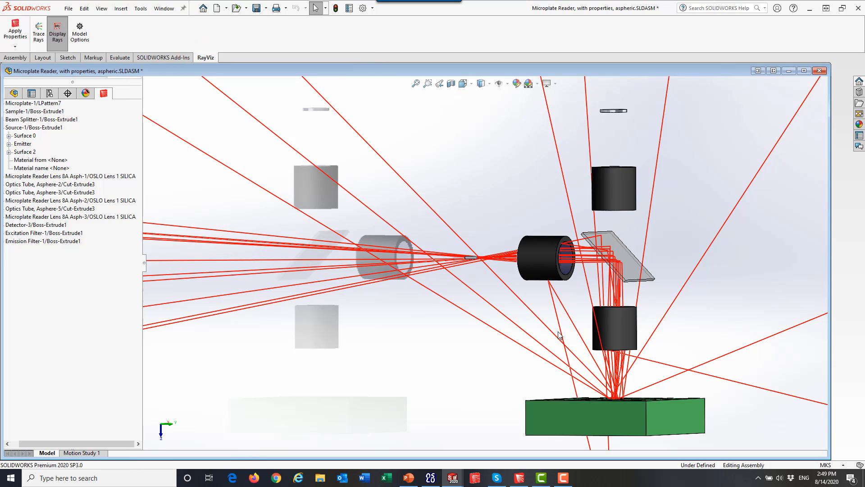
mouse_move(563, 329)
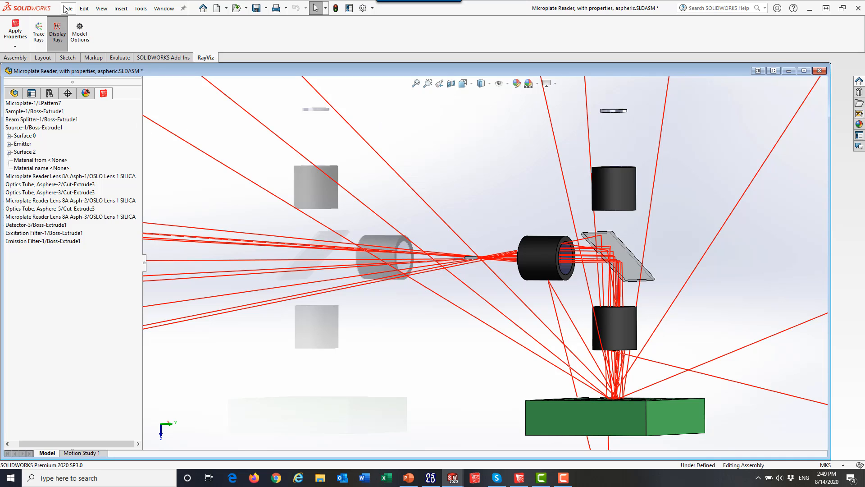
Save the assembly as TracePro file 'Microplate Reader, with properties, aspheric, 1.oml' in the SPIE folder, replacing the existing file
left_click(68, 7)
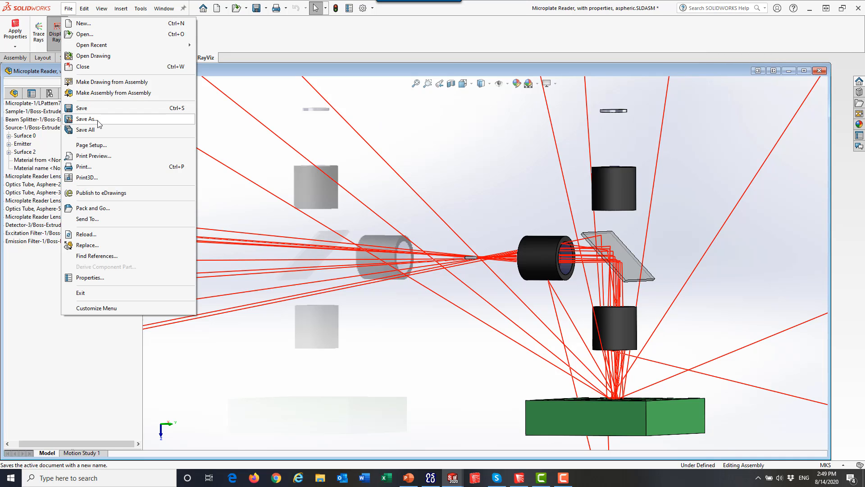
left_click(89, 119)
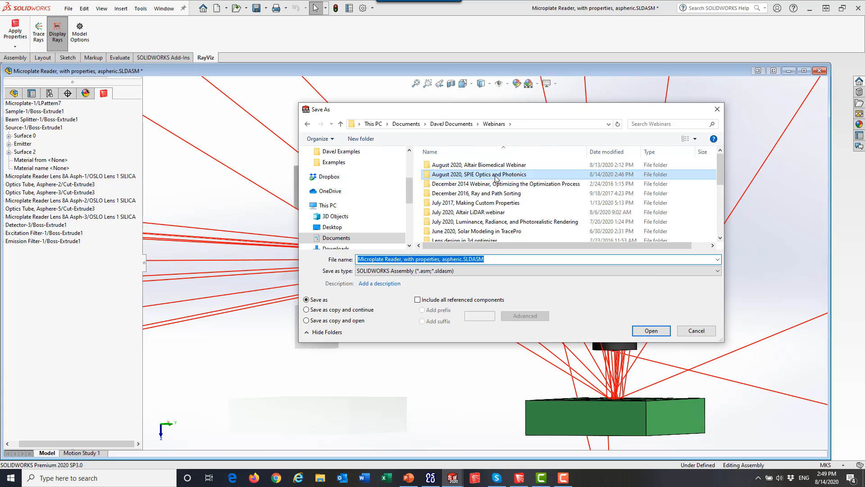
left_click(716, 270)
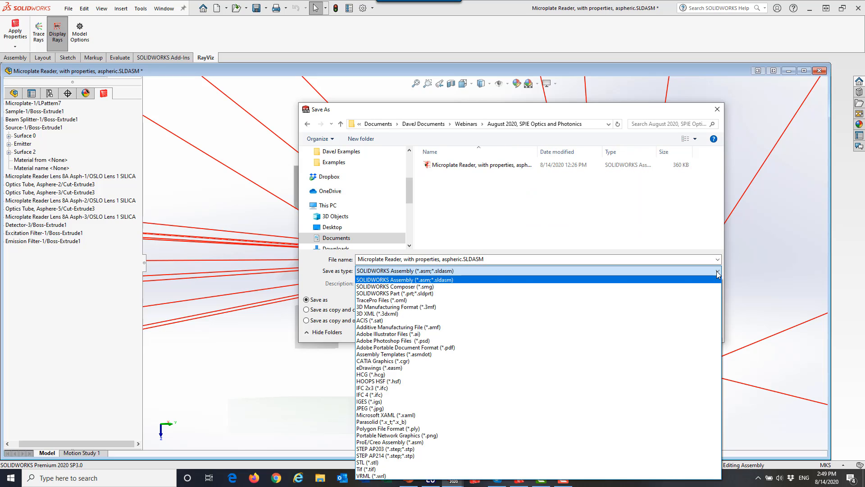
mouse_move(465, 285)
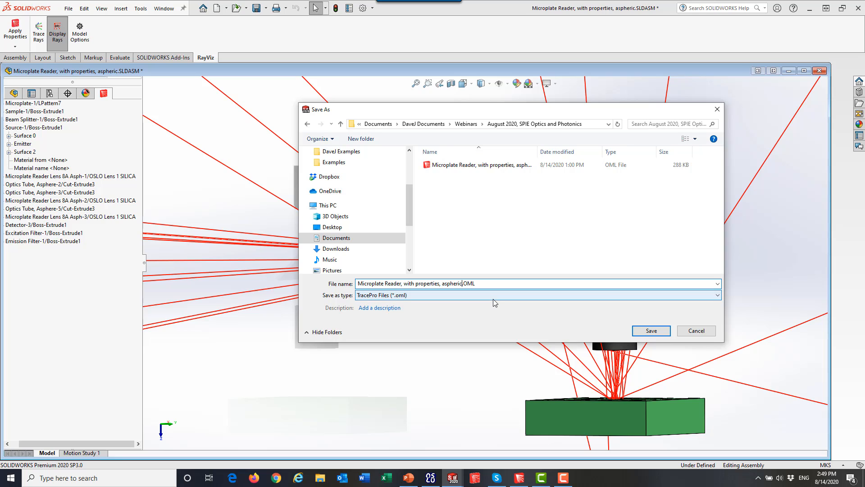
type(", 1")
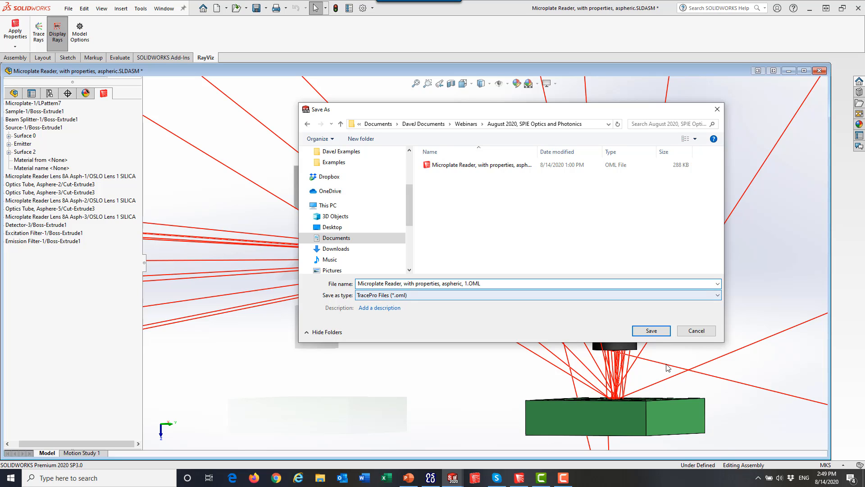
left_click(650, 330)
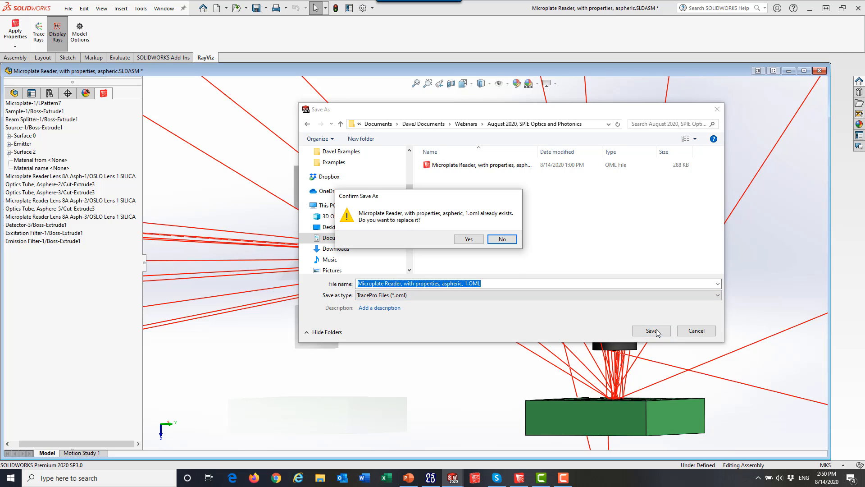
left_click(468, 239)
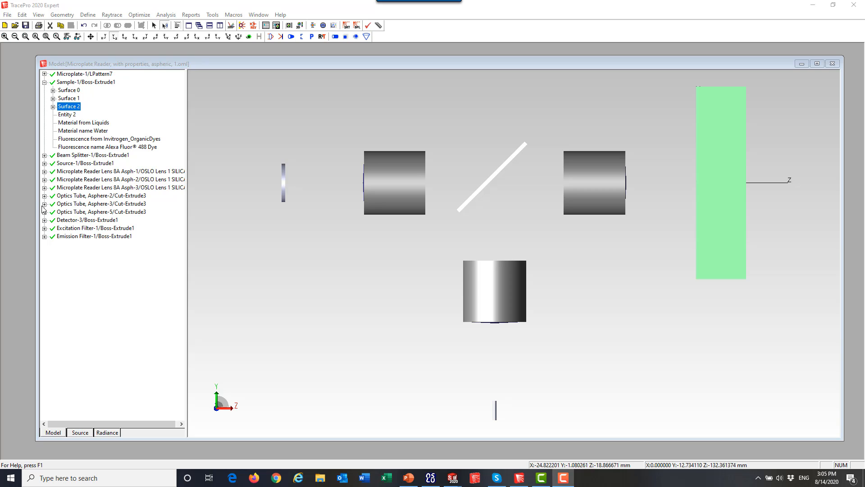
Expand the third aspheric lens in the Model tree to check its SILICA glass, then collapse it
left_click(44, 187)
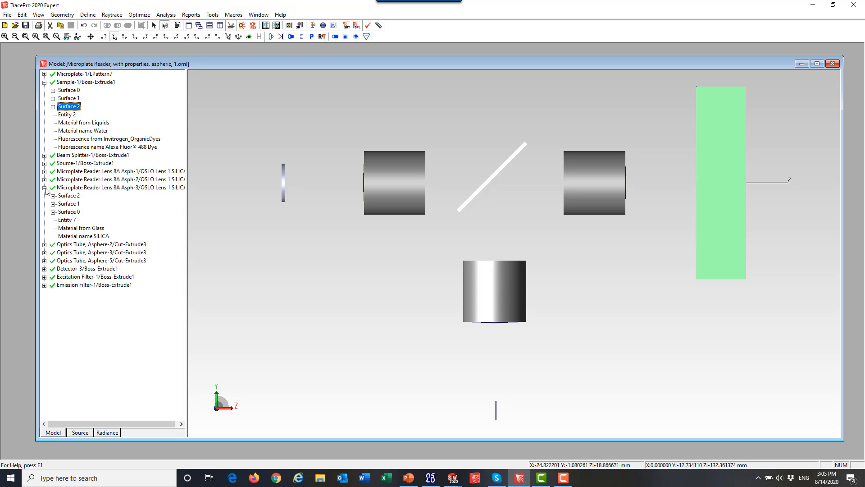
left_click(45, 187)
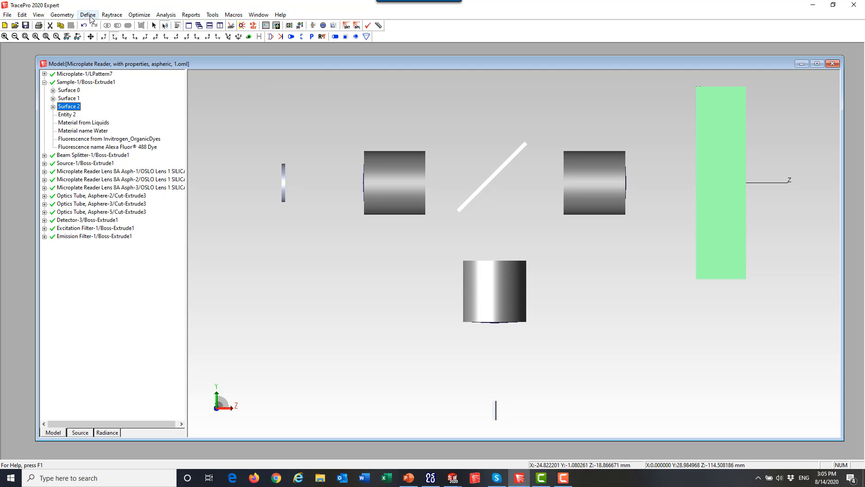
Set the emitter source to 1000 total rays in the Sources Editor
left_click(87, 14)
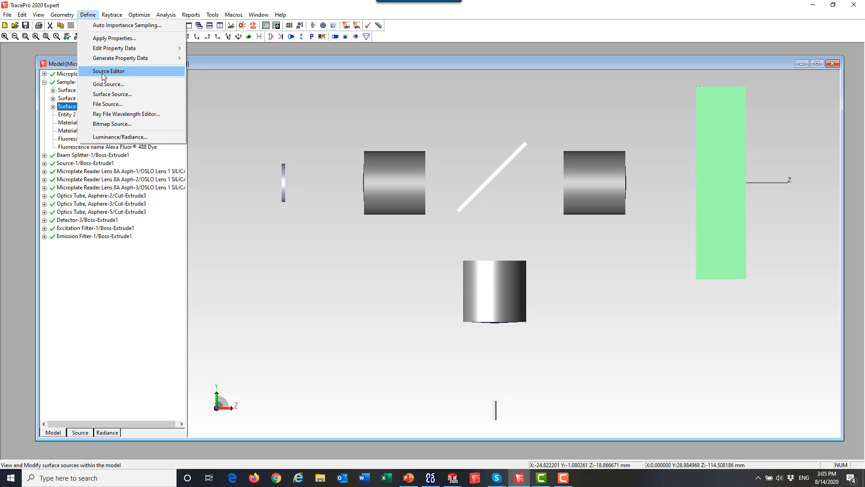
left_click(109, 71)
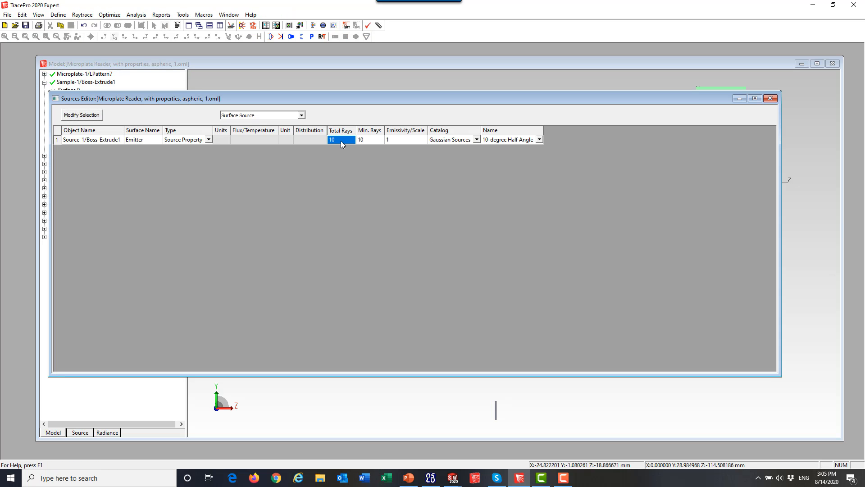
type("1000")
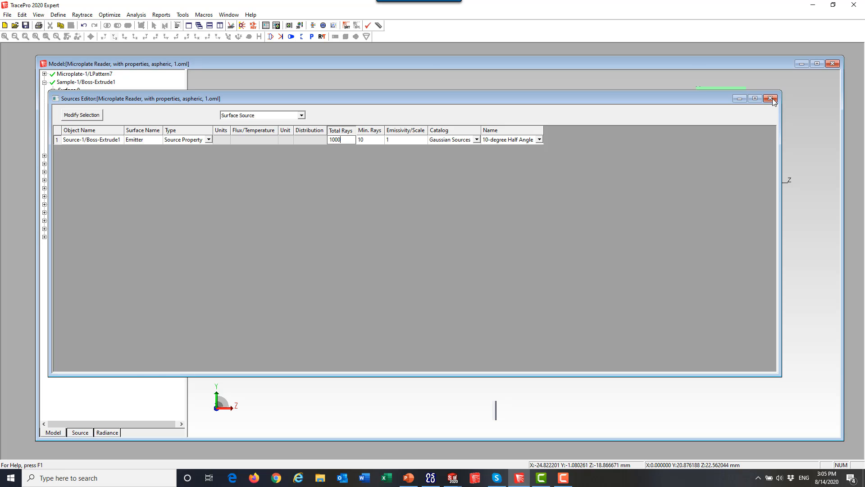
left_click(770, 99)
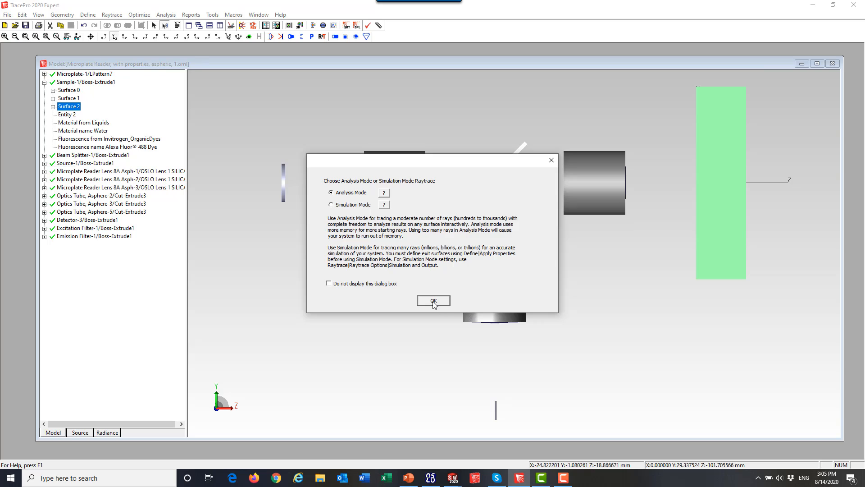
Run the raytrace in Analysis Mode and hide the traced rays afterwards
left_click(433, 300)
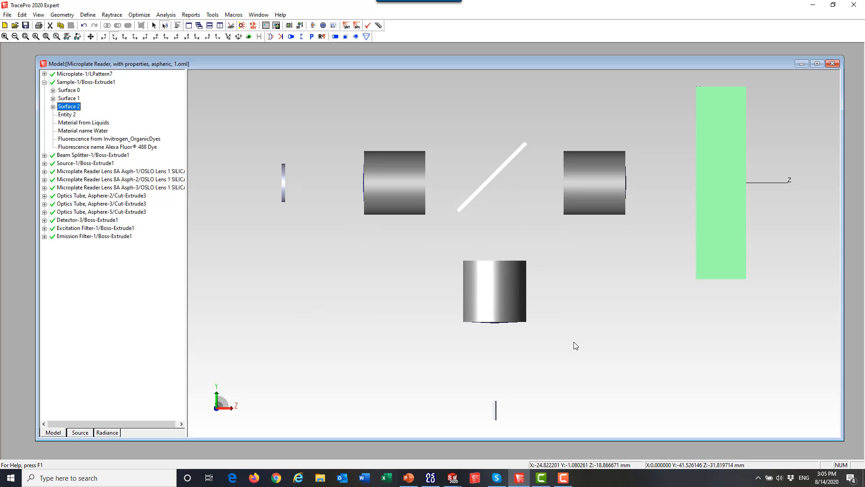
left_click(281, 25)
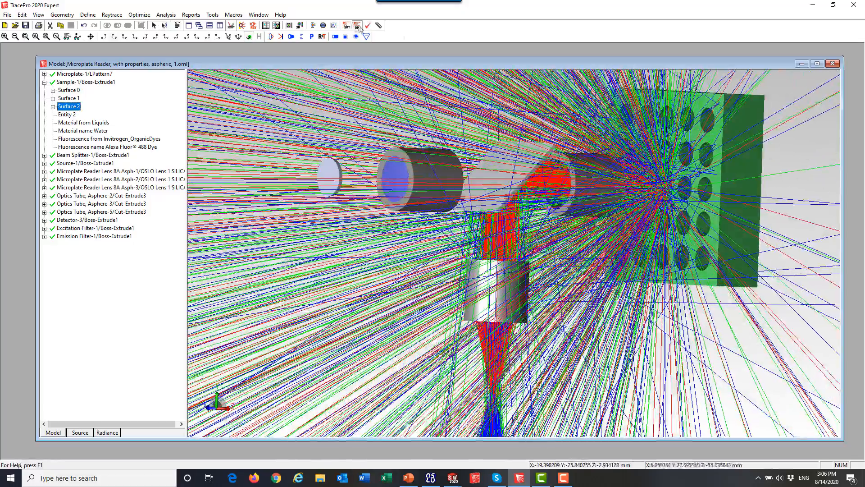
left_click(356, 25)
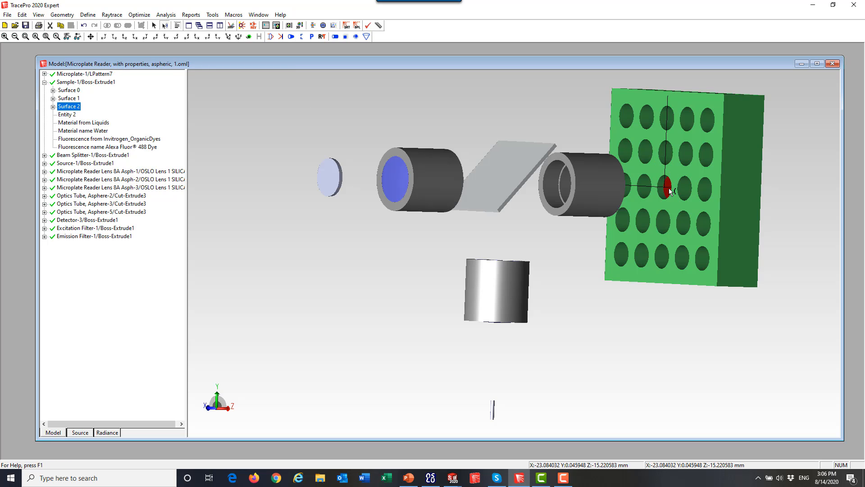
mouse_move(604, 204)
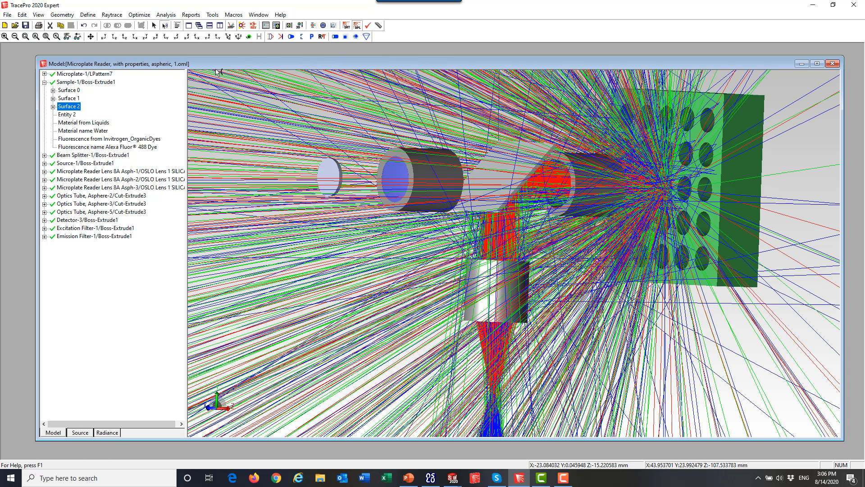
Sort rays by Selected Surface so only rays reaching the sample well are shown
left_click(166, 14)
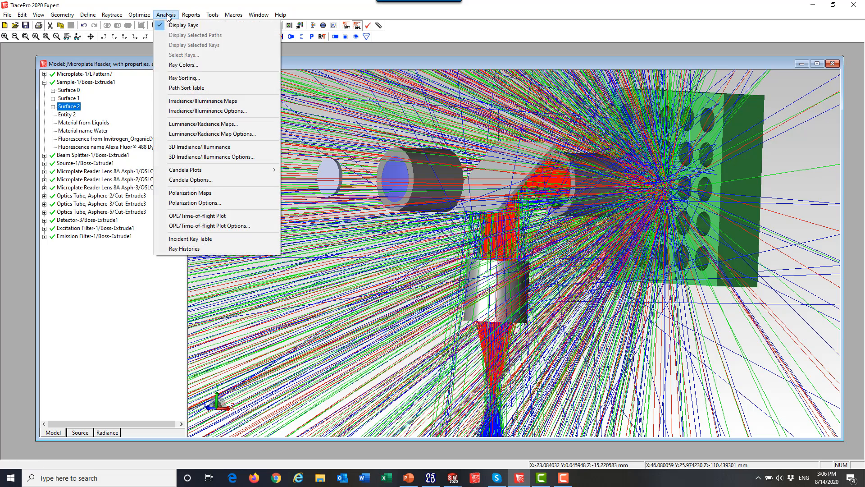
left_click(184, 77)
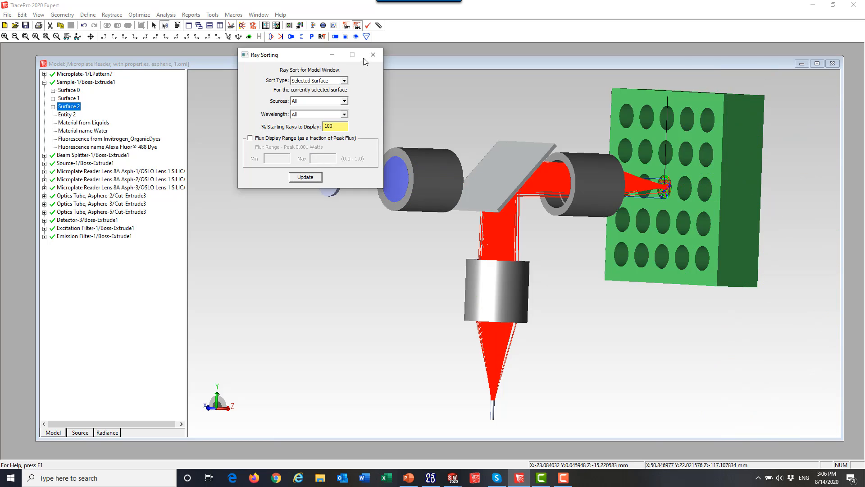
left_click(373, 55)
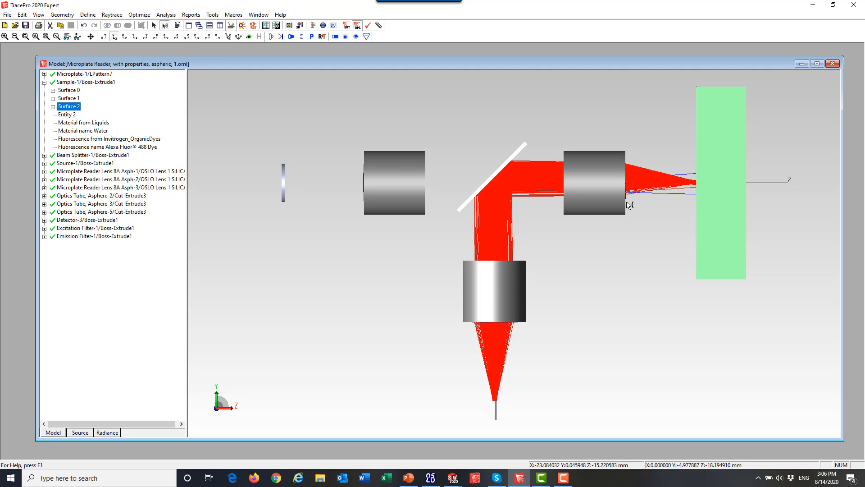
mouse_move(461, 90)
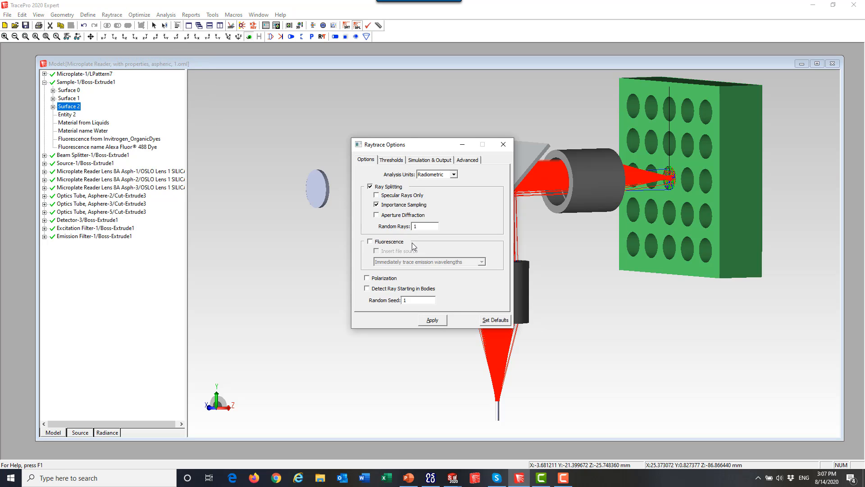
Enable Fluorescence in Raytrace Options and retrace to include emission rays
left_click(370, 241)
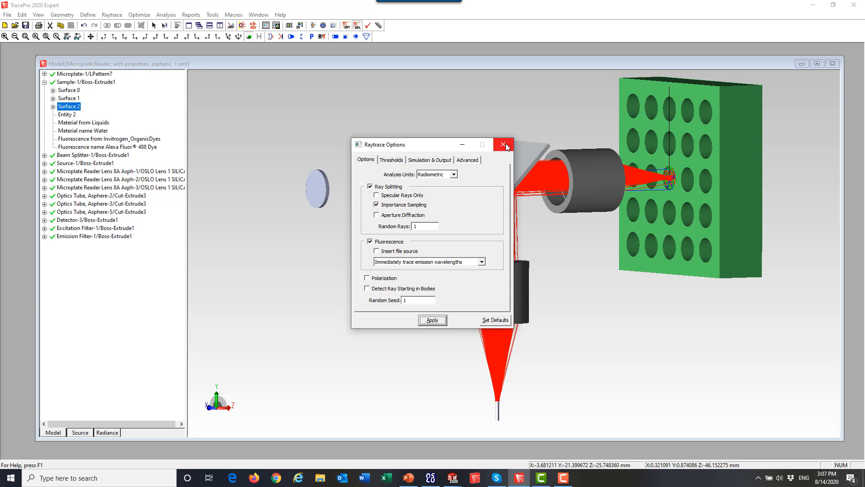
left_click(502, 144)
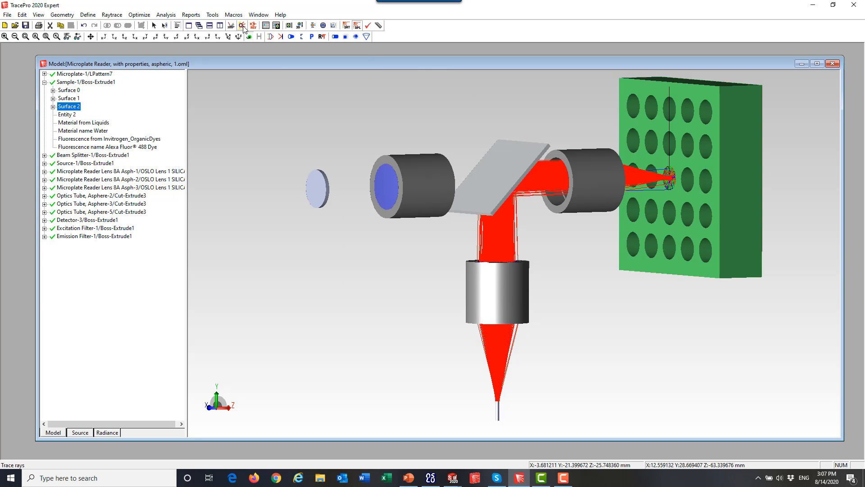
left_click(242, 25)
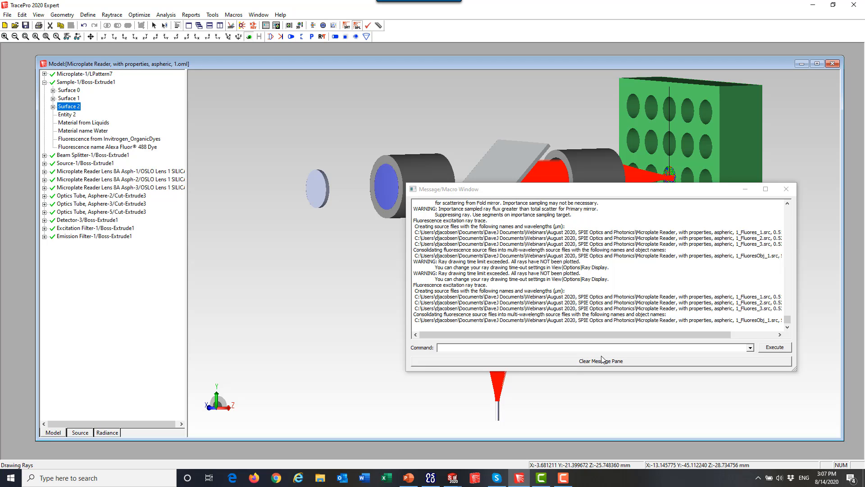
left_click(786, 188)
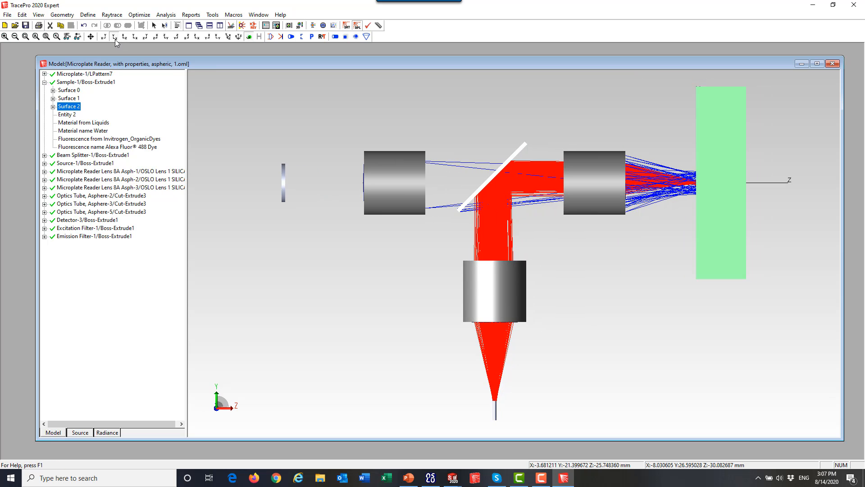
mouse_move(135, 27)
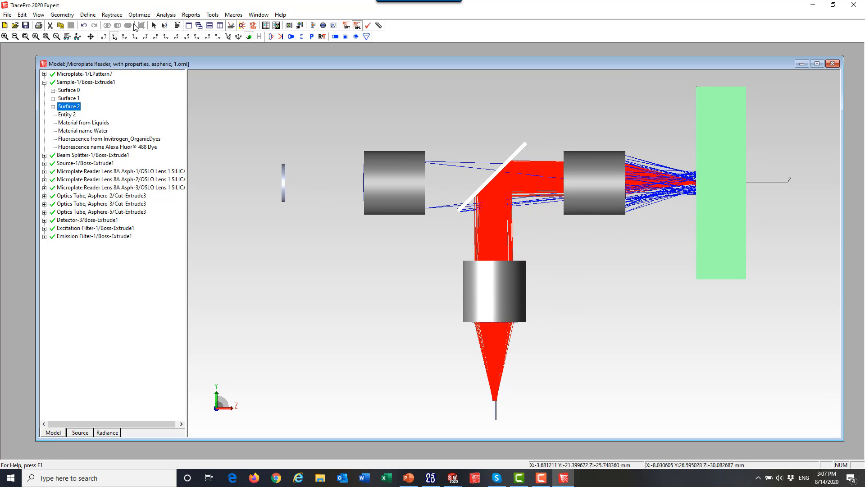
Set Ray Sorting to All Rays and update the view
left_click(165, 14)
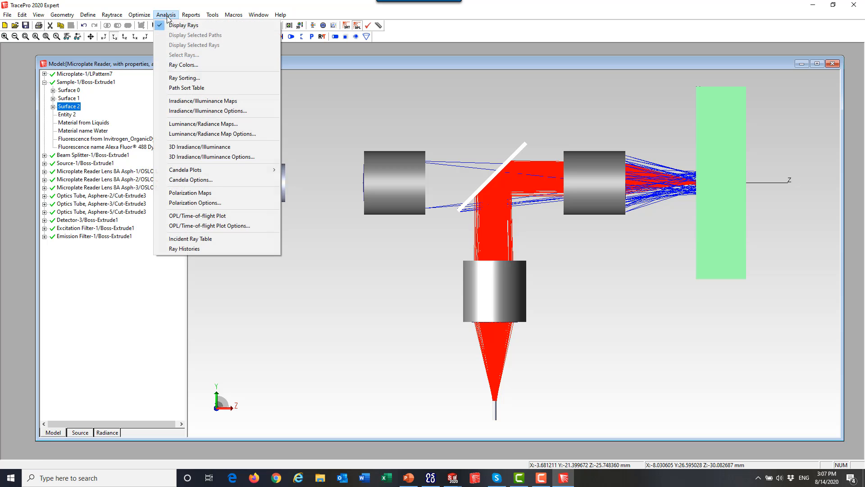
left_click(185, 77)
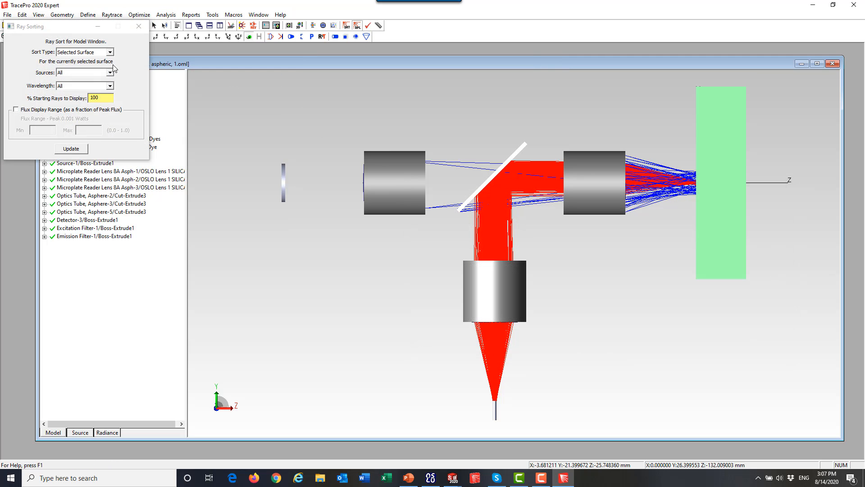
left_click(81, 51)
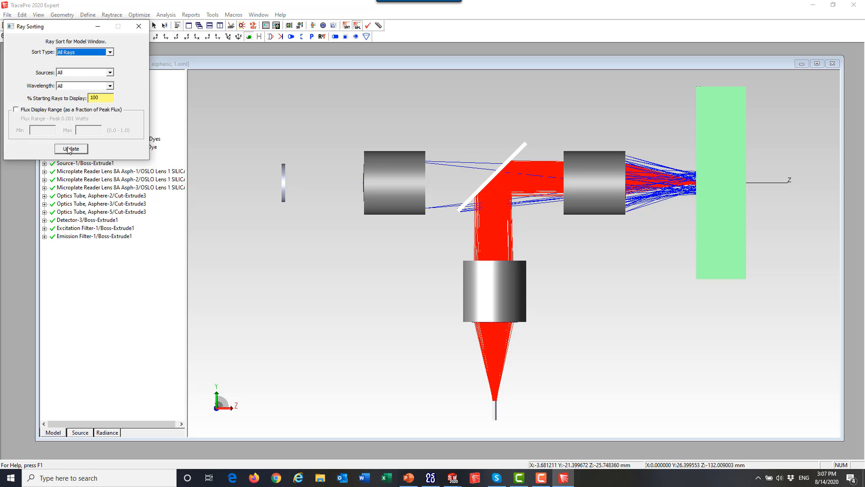
left_click(70, 149)
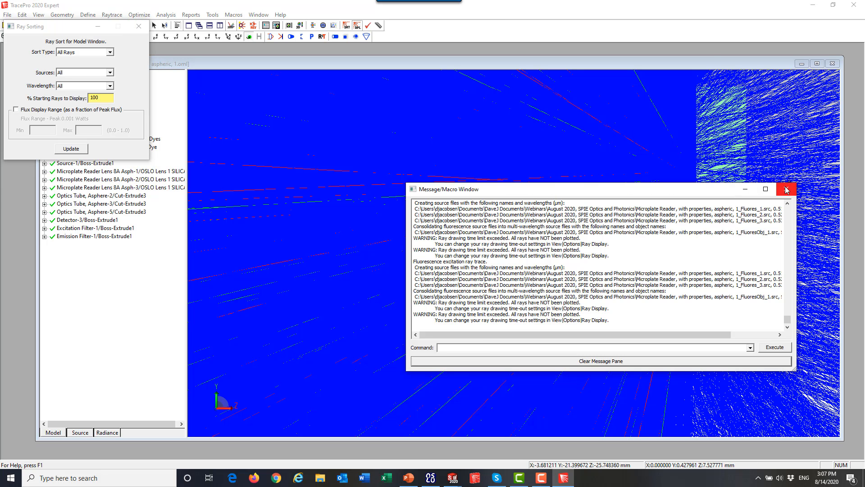
Sort rays by Selected Surface on Detector-3's Receiver so only detector-reaching rays show
left_click(785, 189)
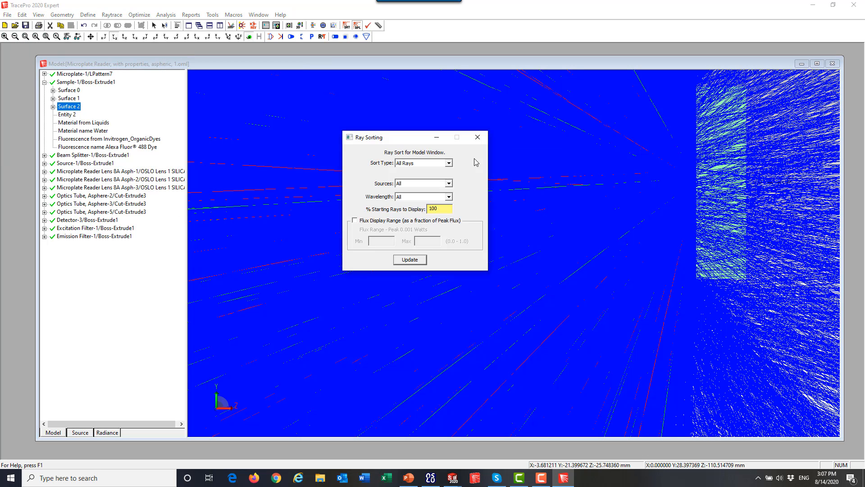
left_click_drag(386, 137, 579, 223)
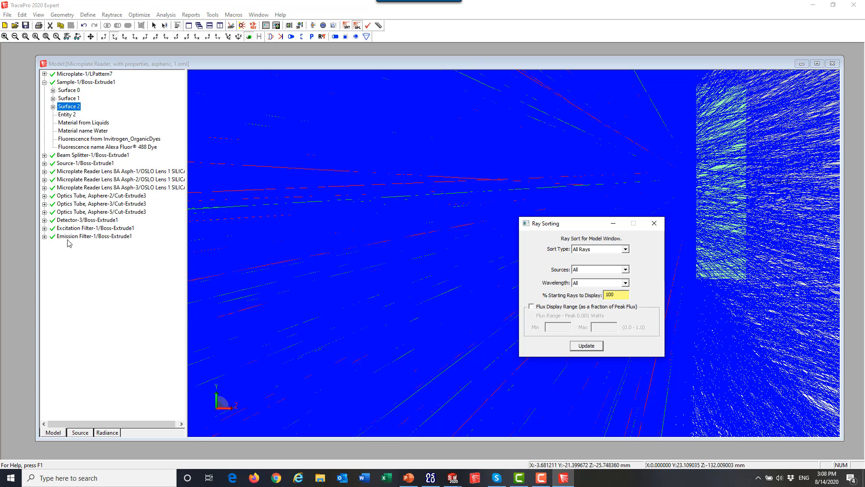
left_click(45, 220)
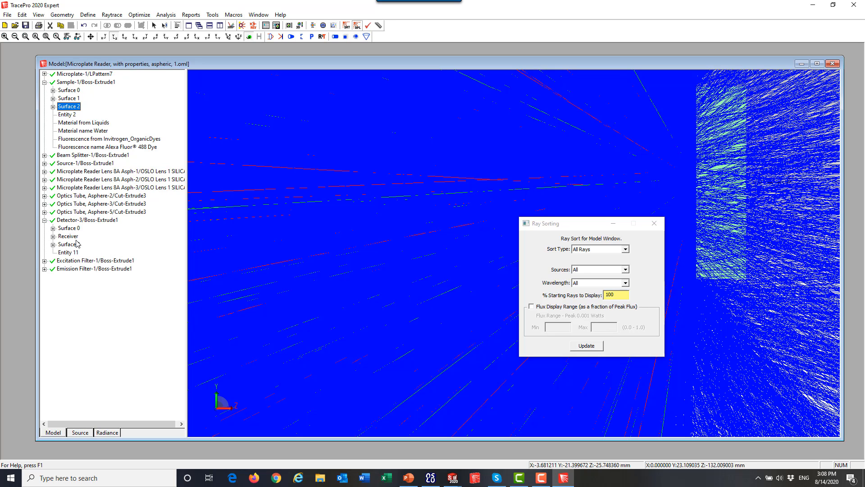
left_click(68, 236)
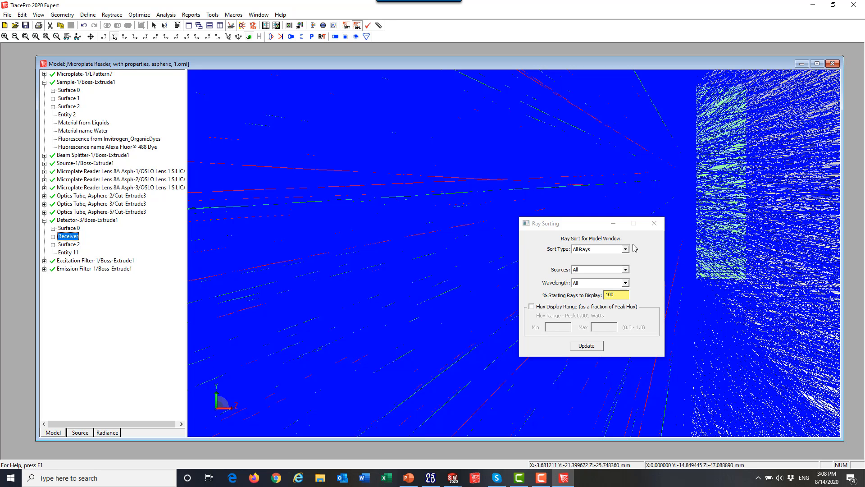
left_click(625, 249)
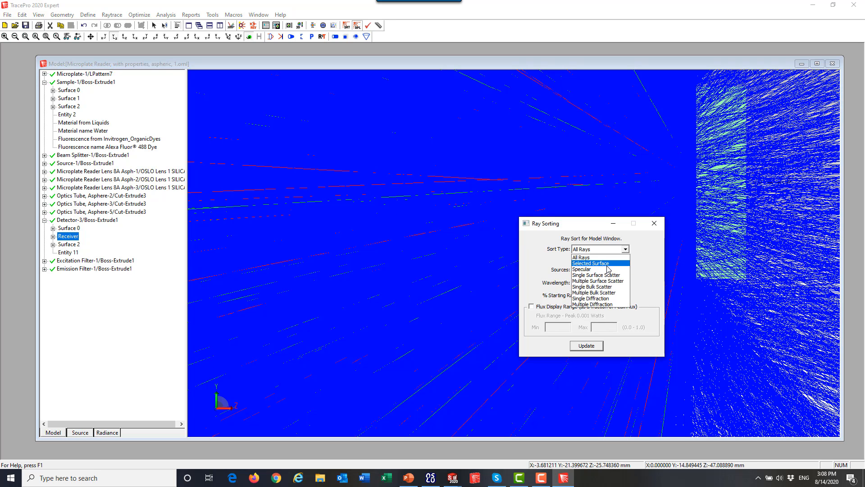
left_click(590, 263)
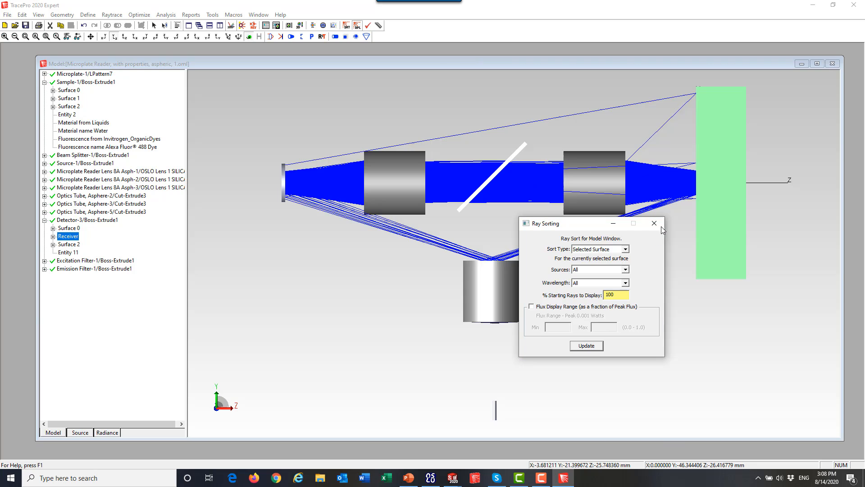
left_click(654, 223)
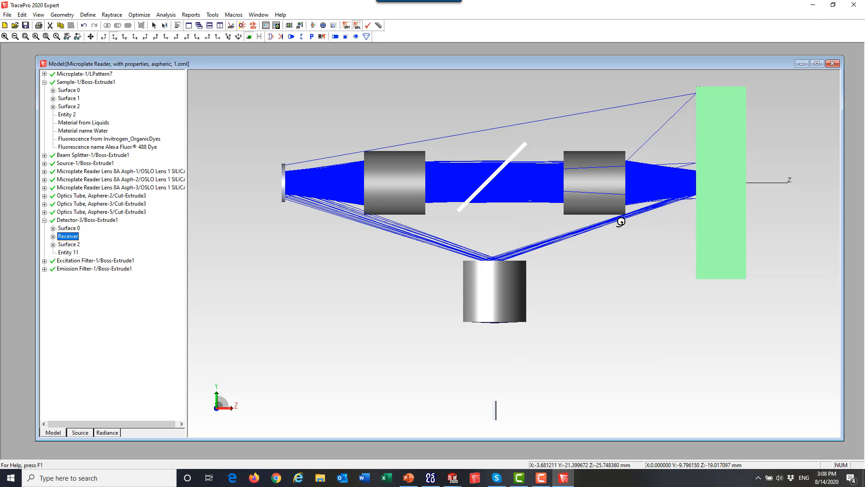
mouse_move(363, 183)
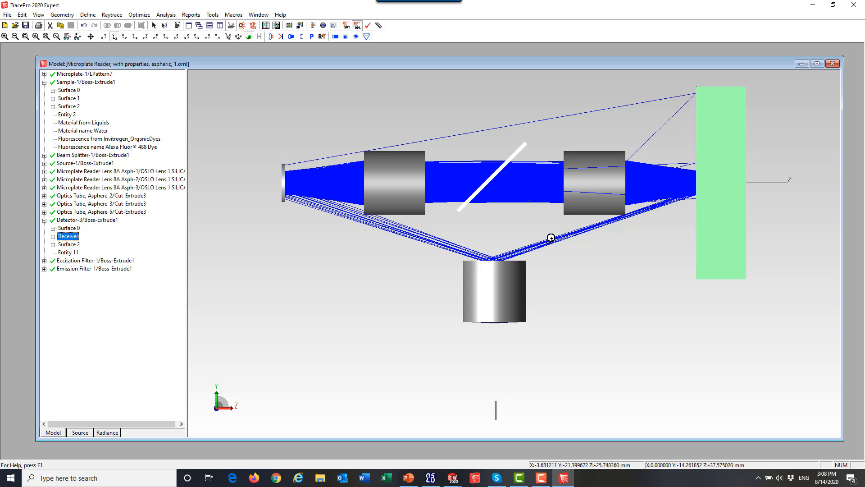
mouse_move(681, 196)
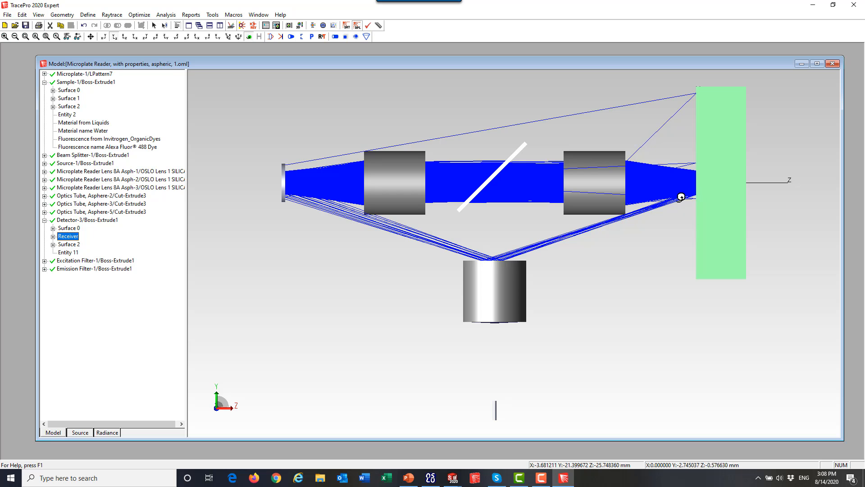
mouse_move(712, 187)
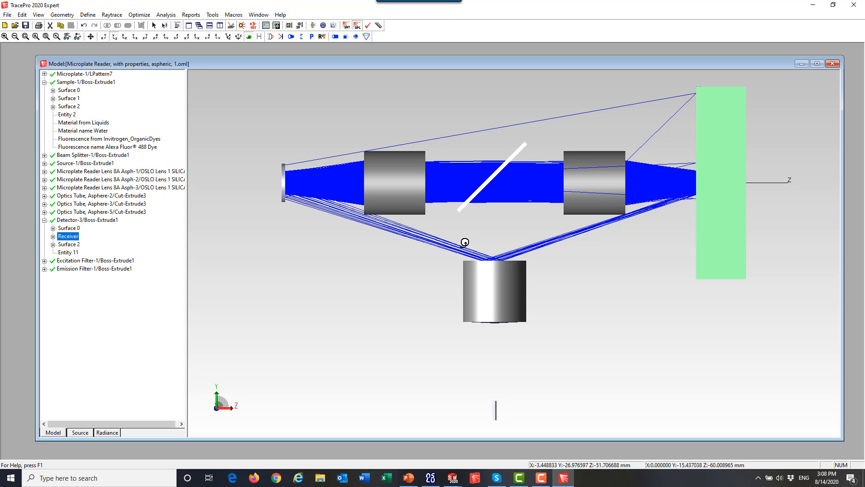
mouse_move(484, 276)
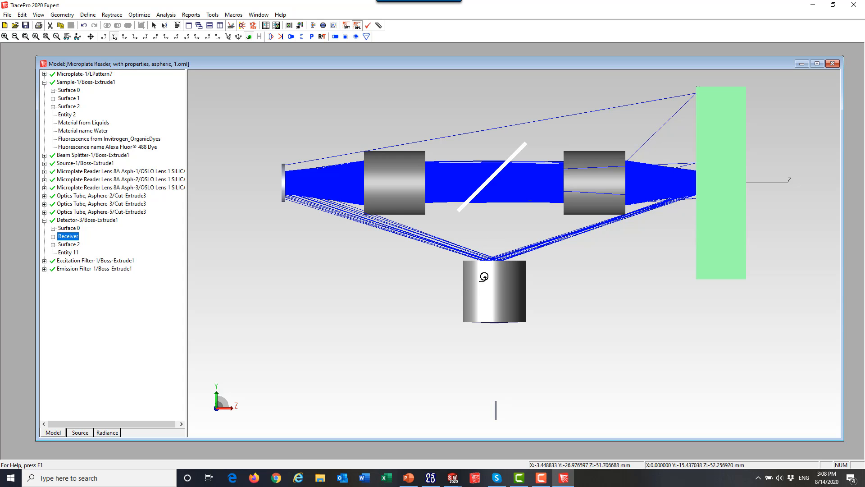
mouse_move(468, 235)
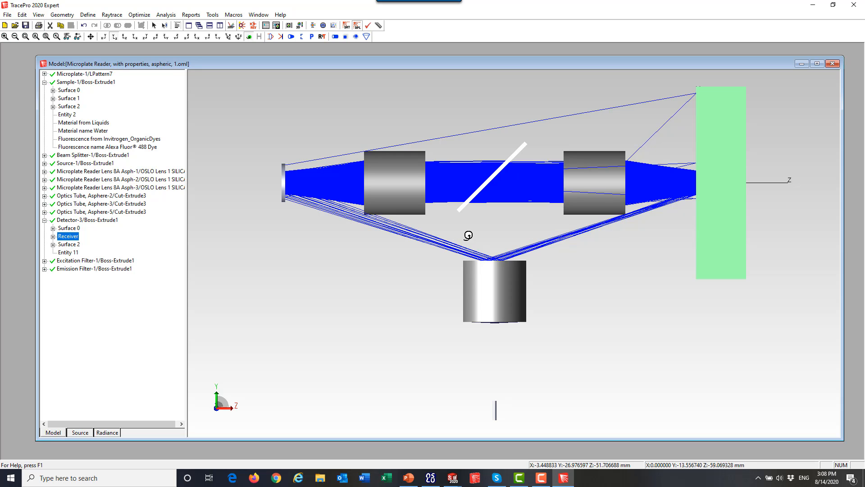
mouse_move(626, 217)
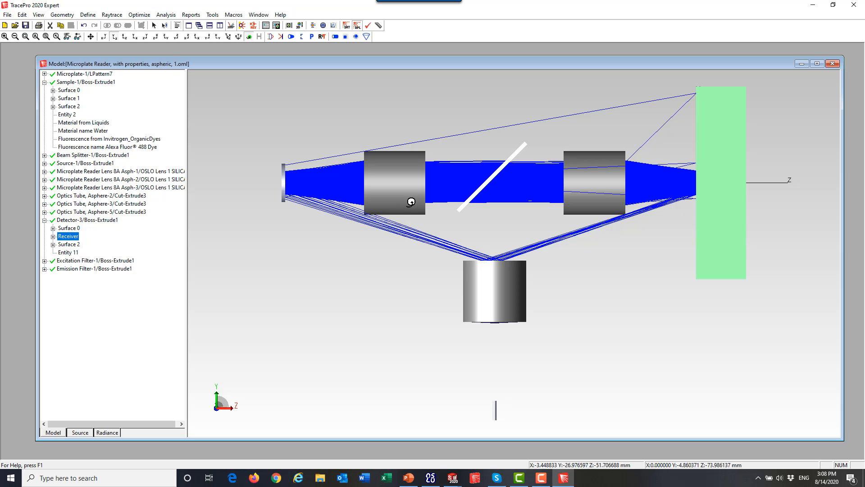
mouse_move(317, 190)
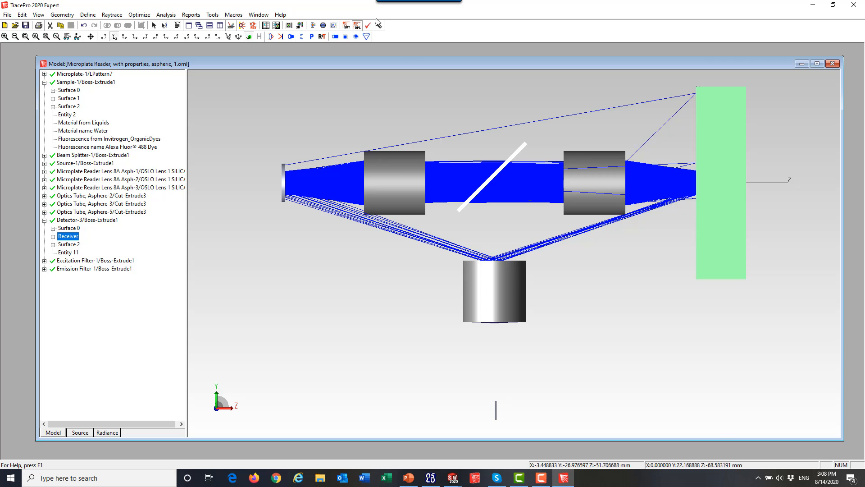
Generate the receiver irradiance map and set its colour map to rainbow on black
left_click(165, 15)
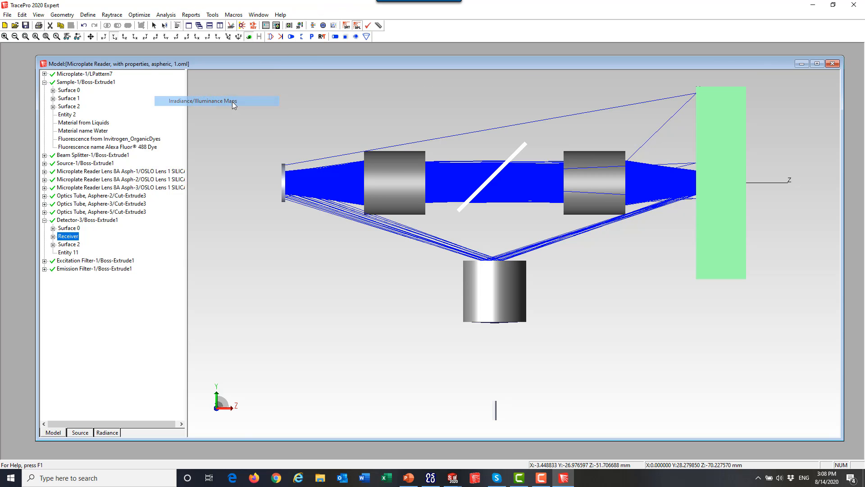
left_click(201, 101)
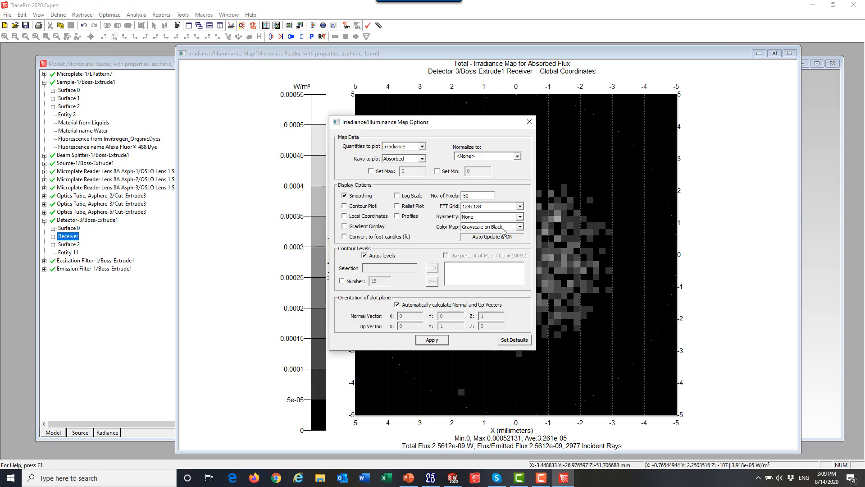
left_click(523, 226)
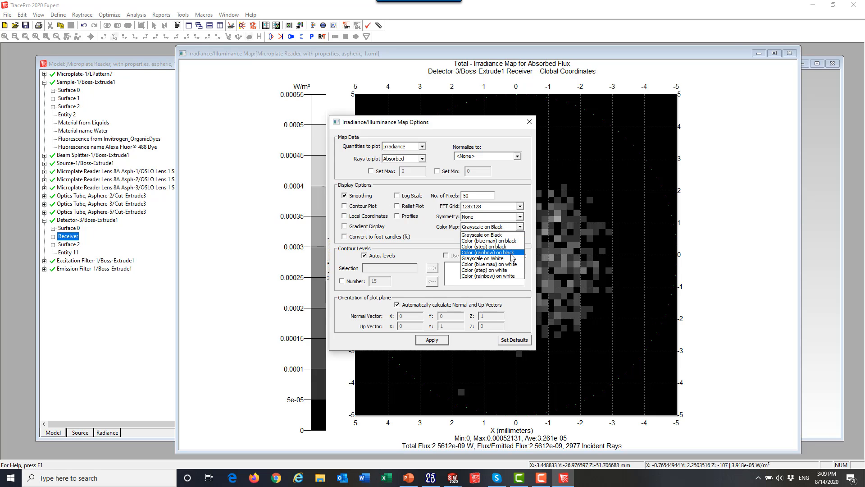
left_click(490, 252)
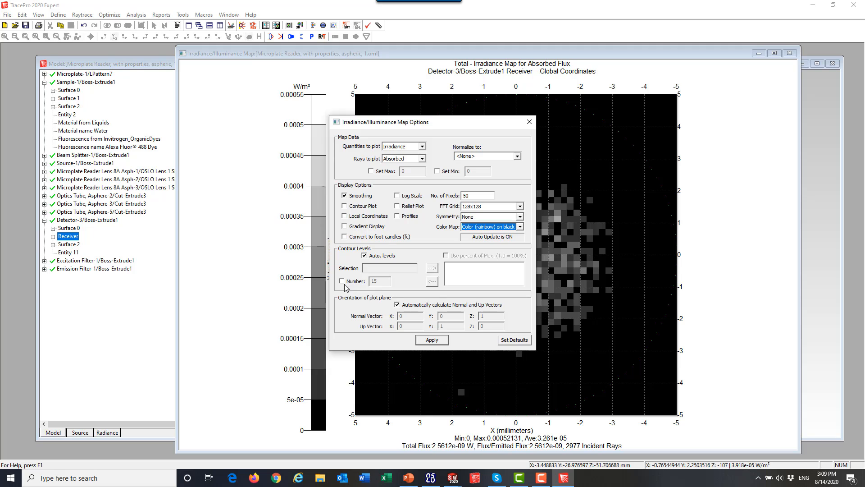
Set a fixed number of 20 contour levels and apply the map settings
left_click(345, 280)
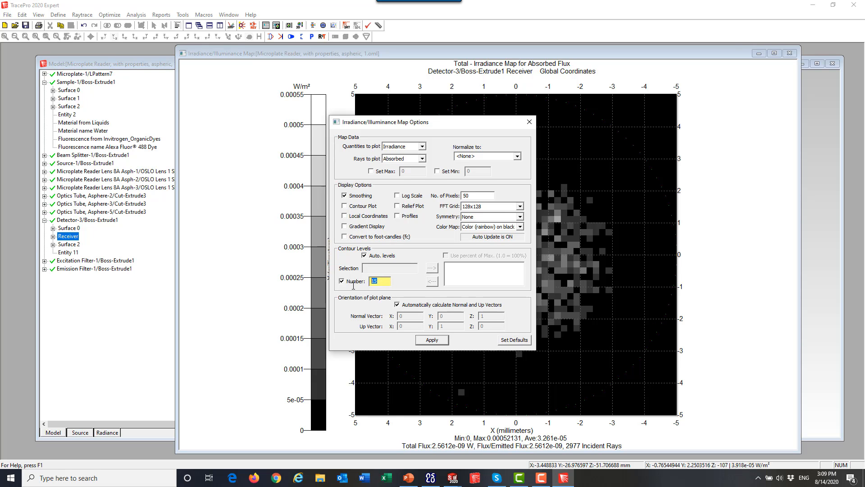
type("20")
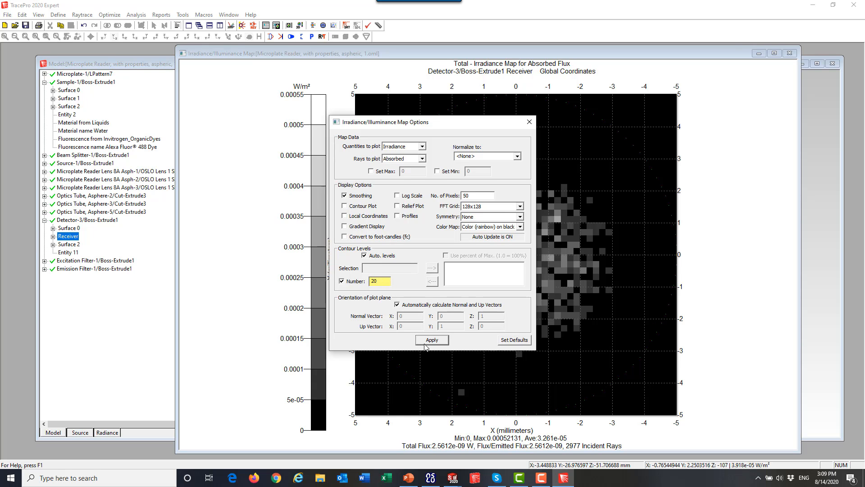
left_click(432, 340)
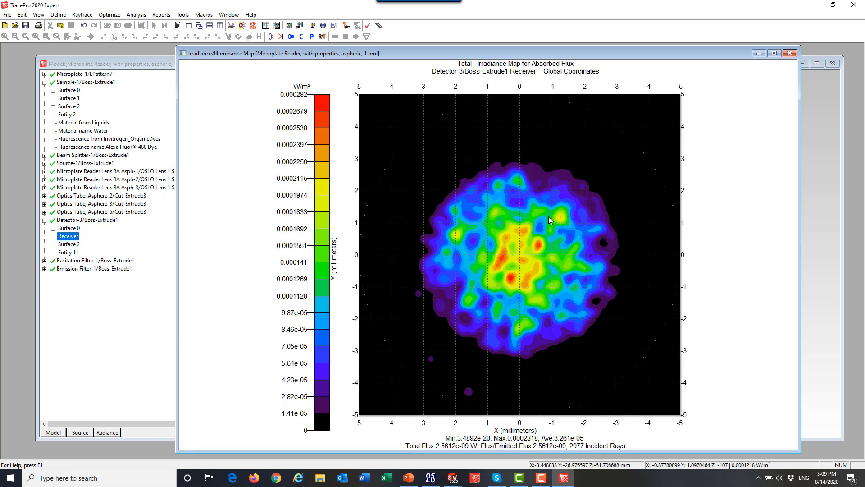
mouse_move(462, 285)
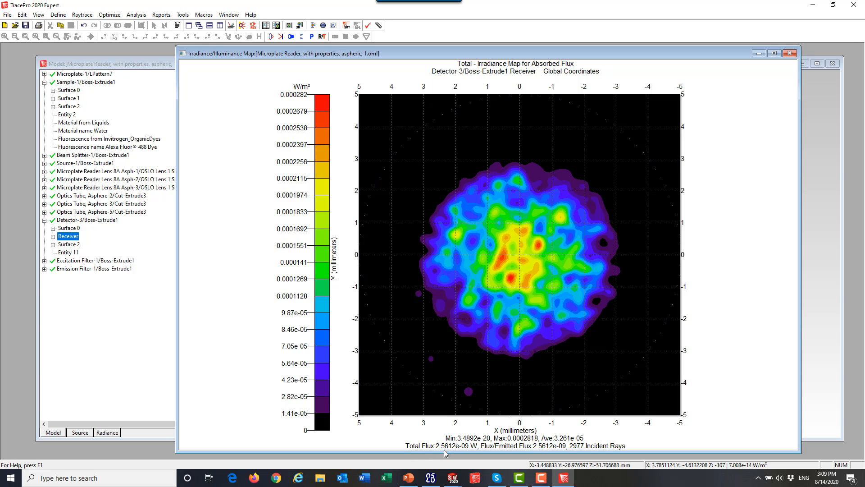
mouse_move(444, 454)
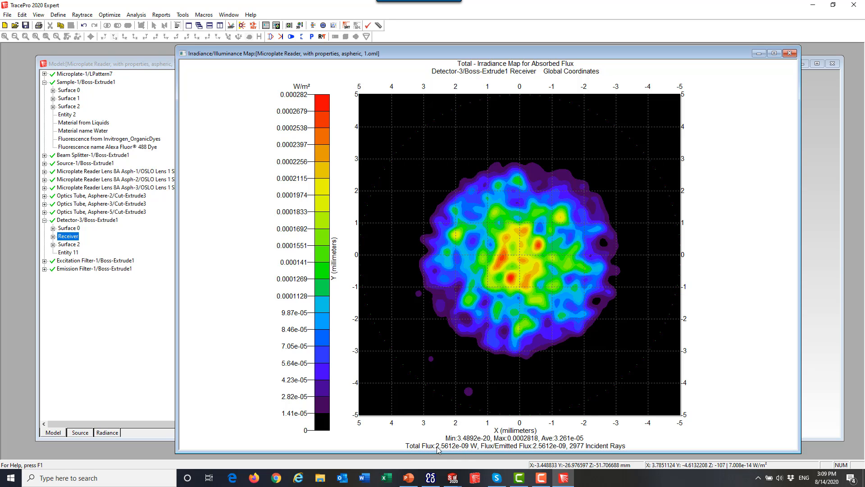
mouse_move(445, 453)
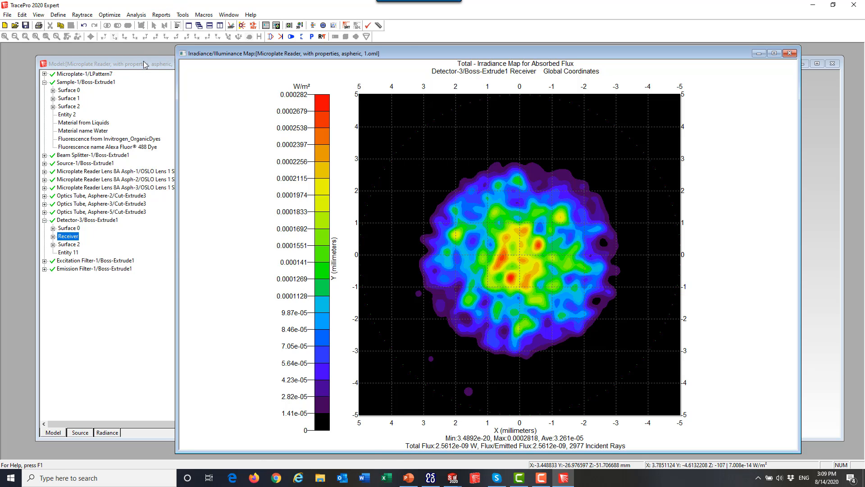
Bring the Model window back in front of the irradiance map
left_click(110, 63)
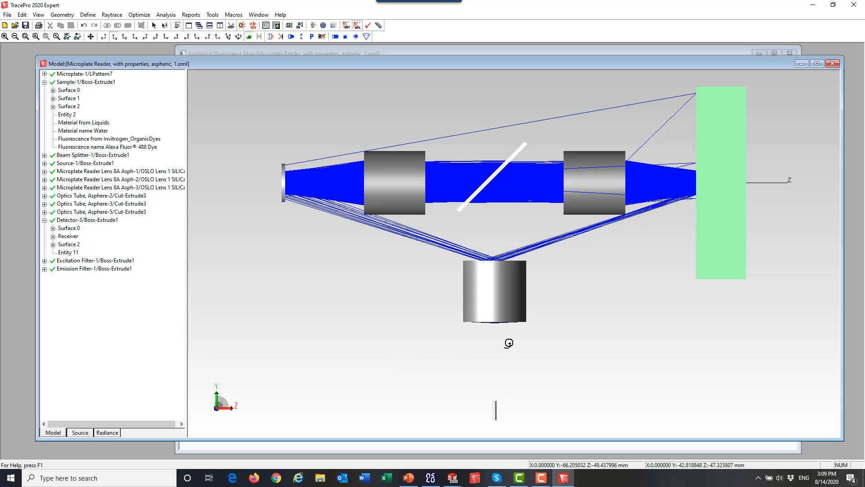
mouse_move(378, 194)
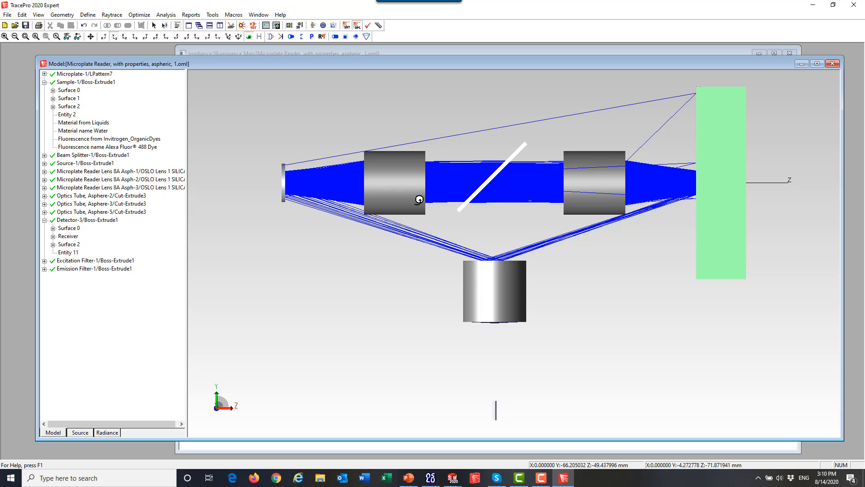
mouse_move(594, 265)
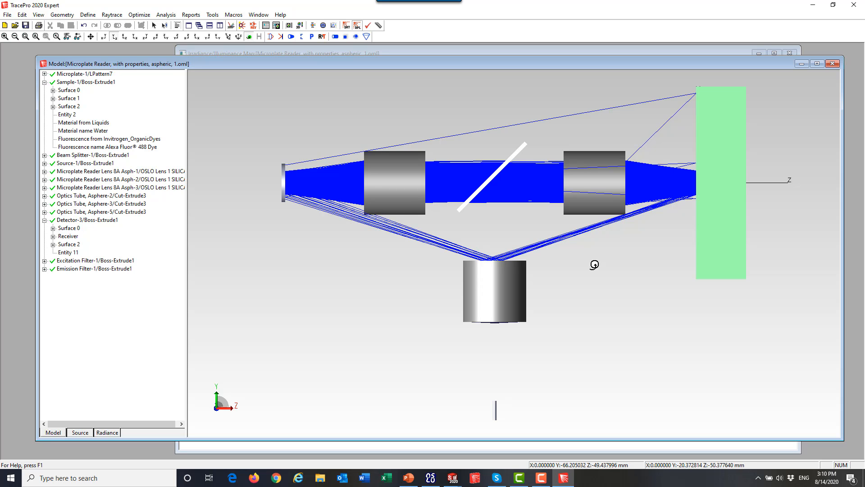
mouse_move(495, 316)
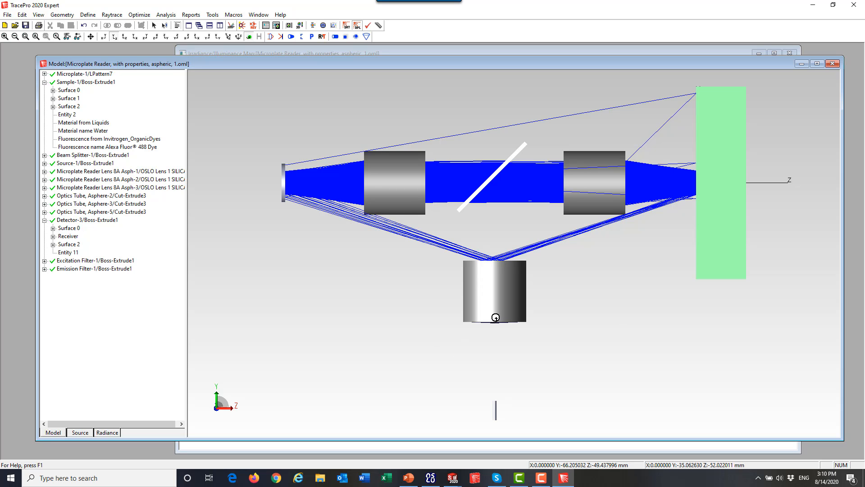